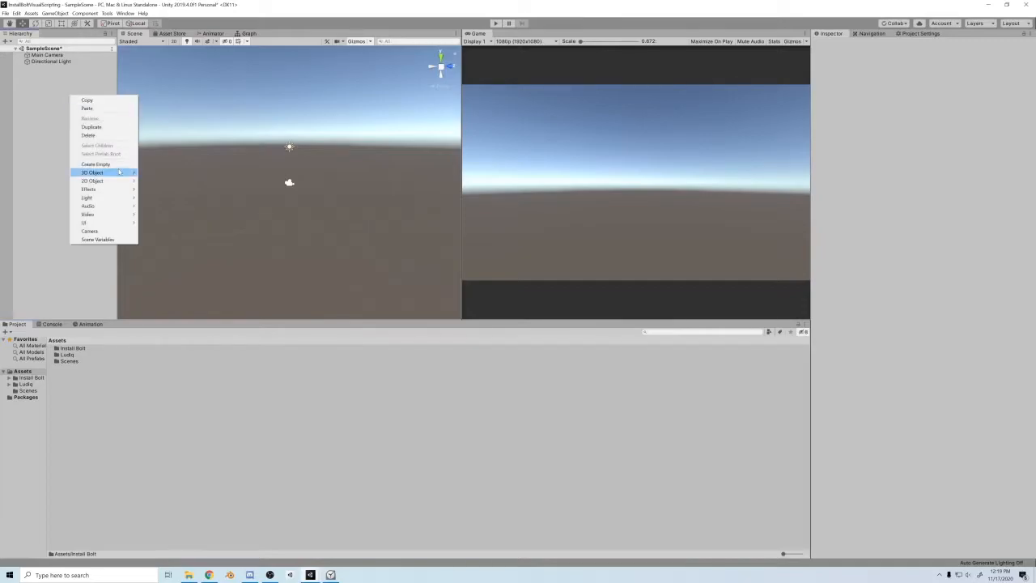
- Add a sphere and a cube, then reshape the cube into a long flat platform
click(92, 171)
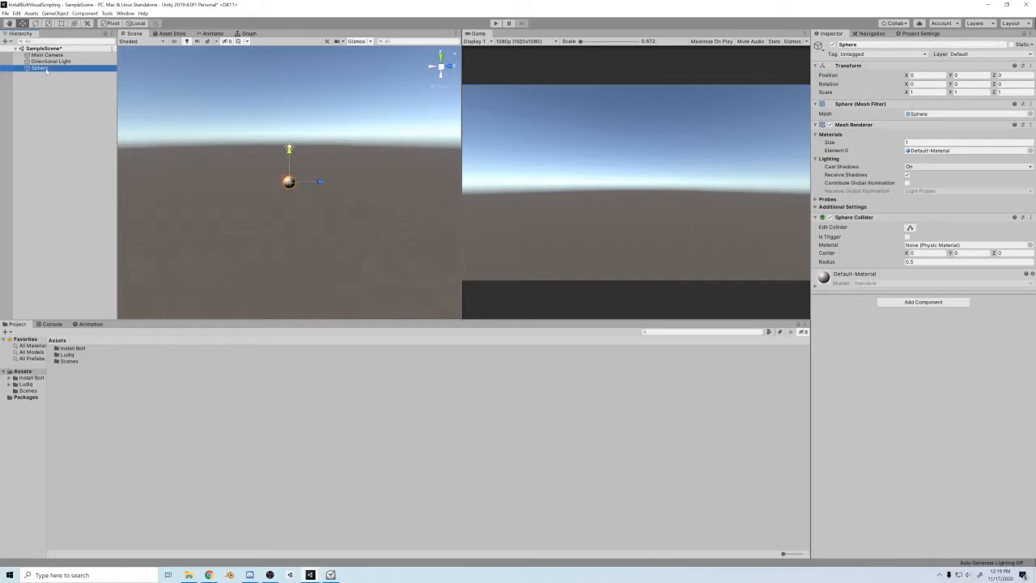
right_click(45, 71)
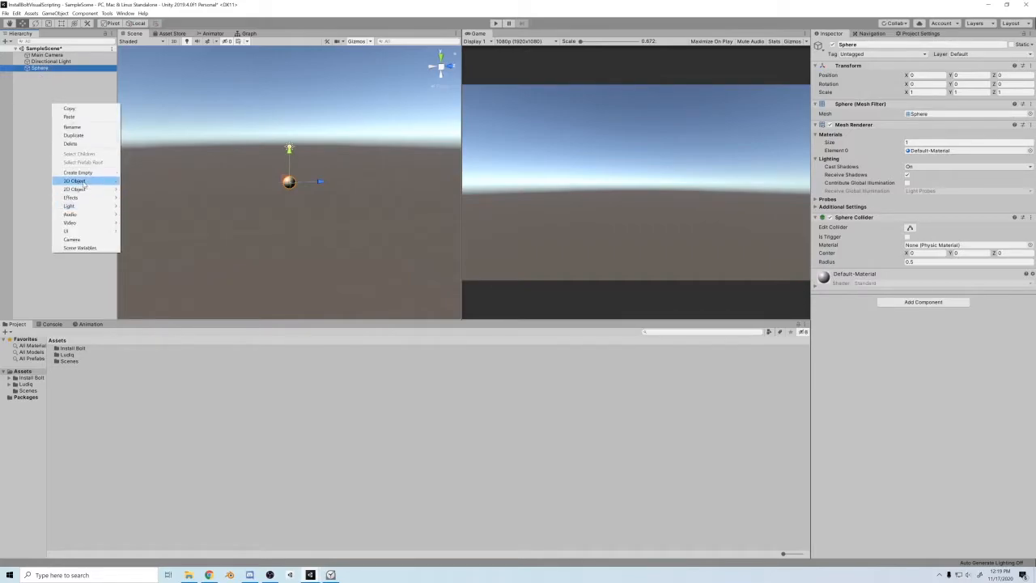
click(74, 181)
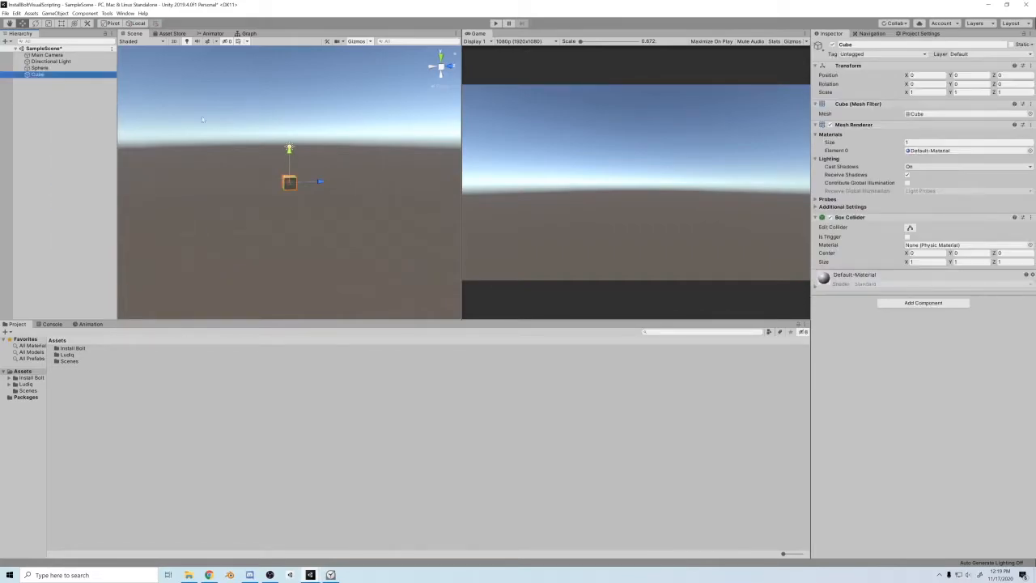
click(39, 68)
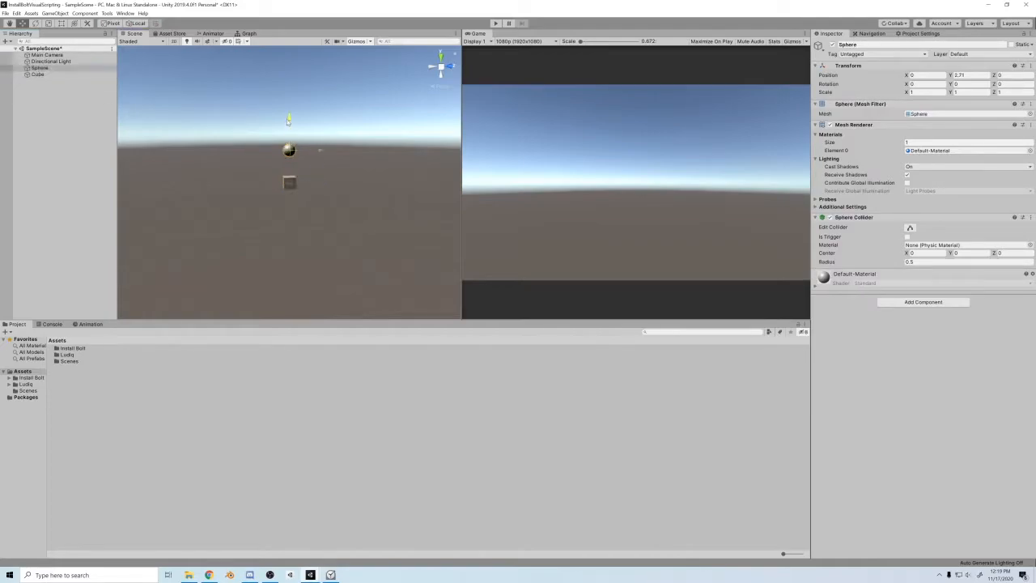
click(39, 75)
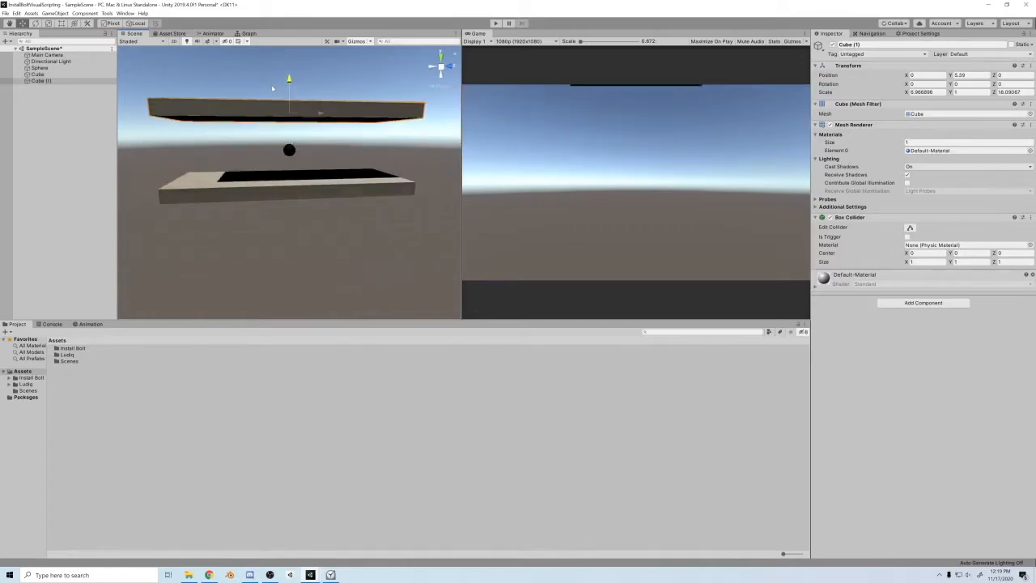
- Duplicate the platform so a second copy can sit above the ball
click(37, 74)
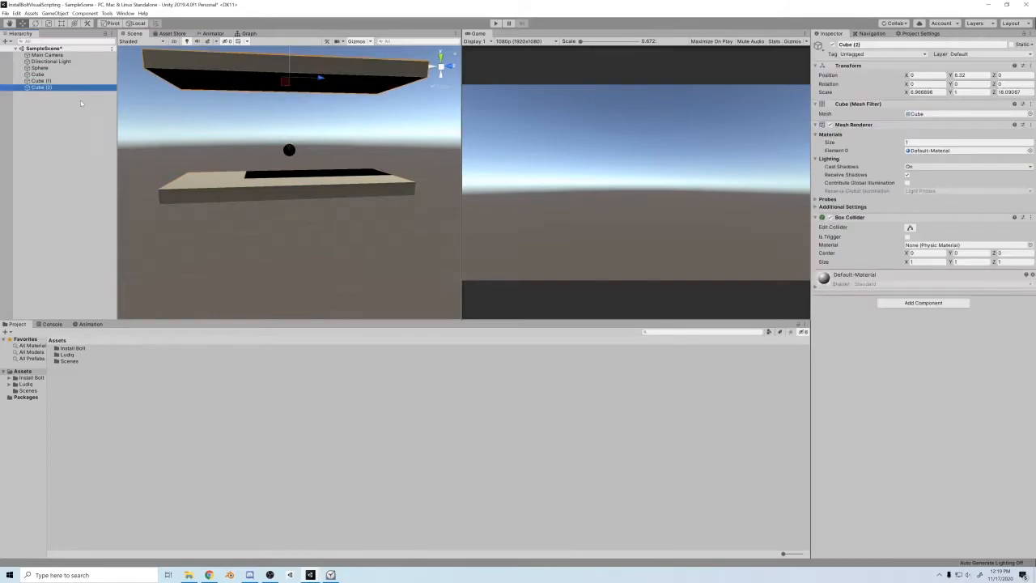
right_click(41, 81)
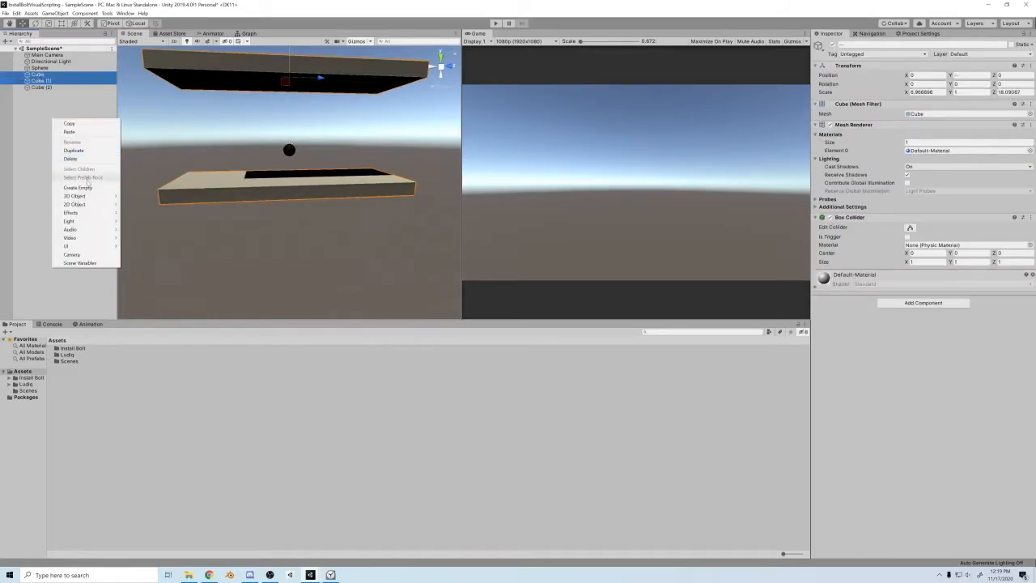
click(78, 188)
text(Walls)
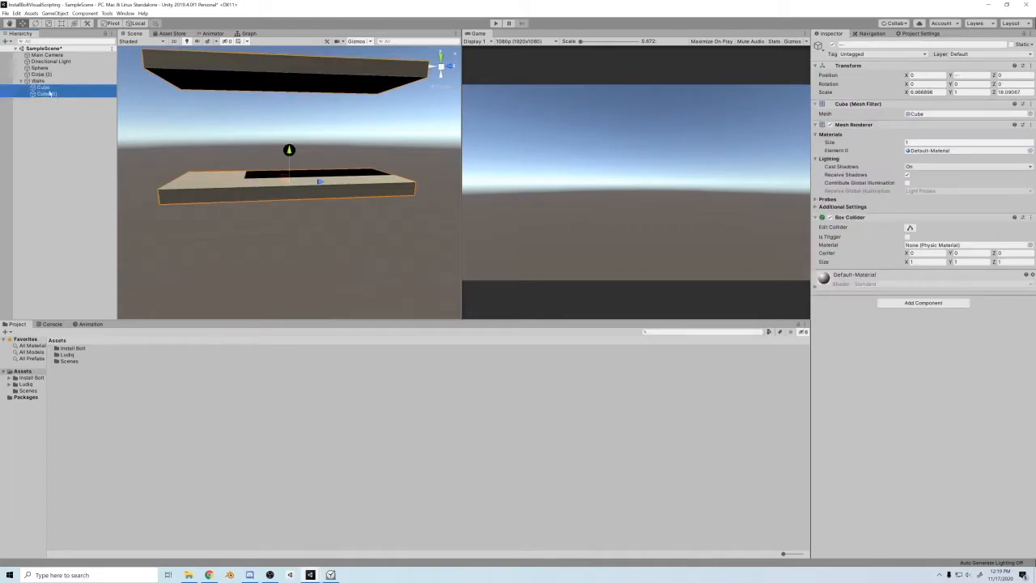
- Stand a cube upright as a wall and give the Sphere a Rigidbody component
click(42, 74)
text(YouWinTrigger)
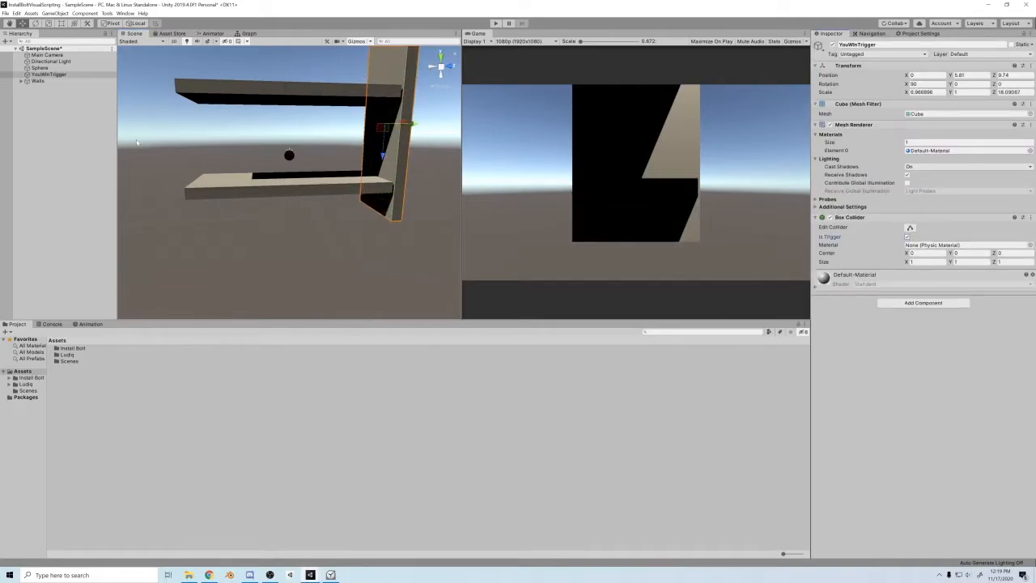
click(39, 68)
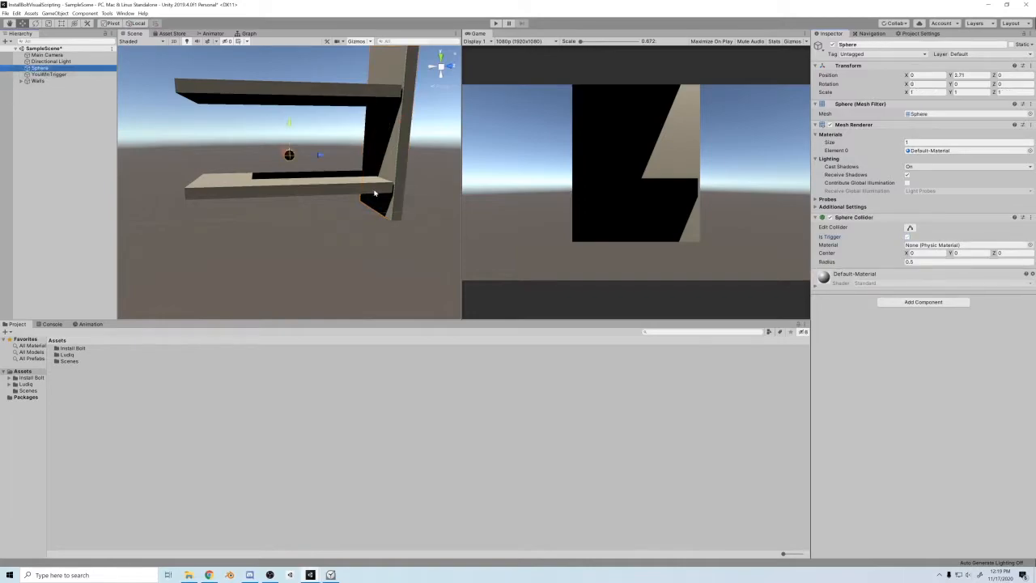
click(922, 301)
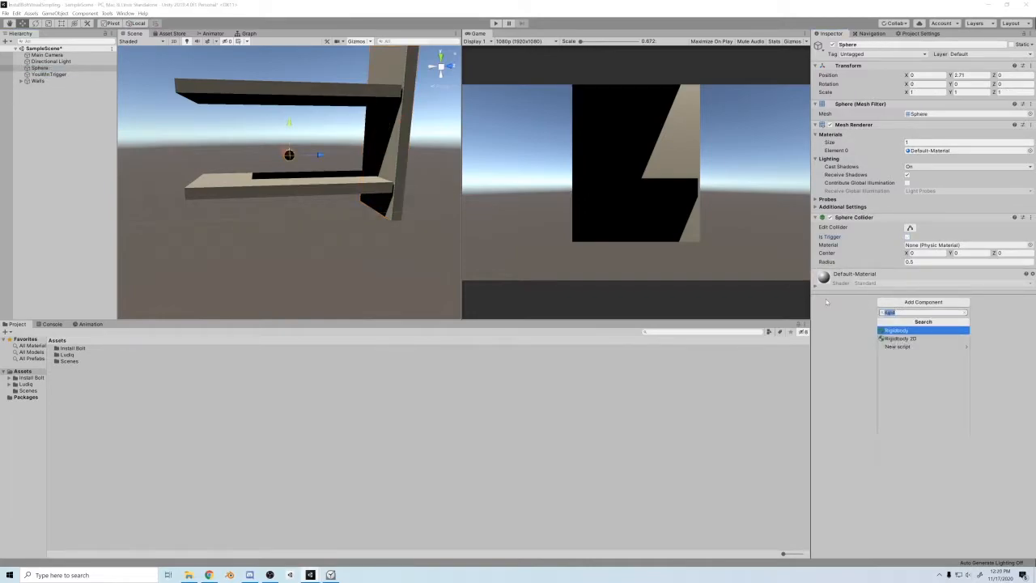
click(896, 330)
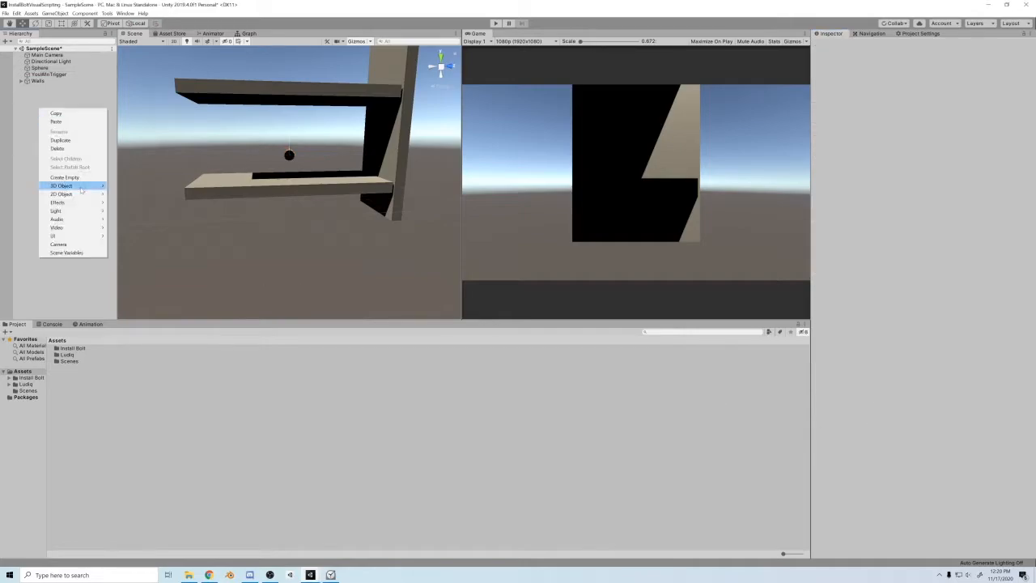
mouse_move(61, 185)
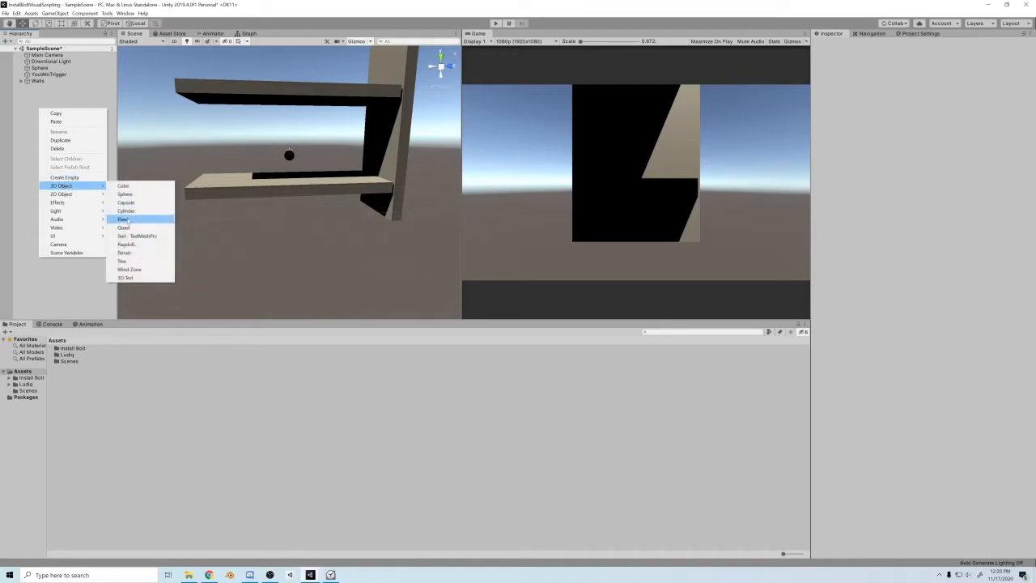
- Add a cylinder, move it left of the lower platform and tilt it up like a cannon barrel
click(126, 211)
text(Cannon)
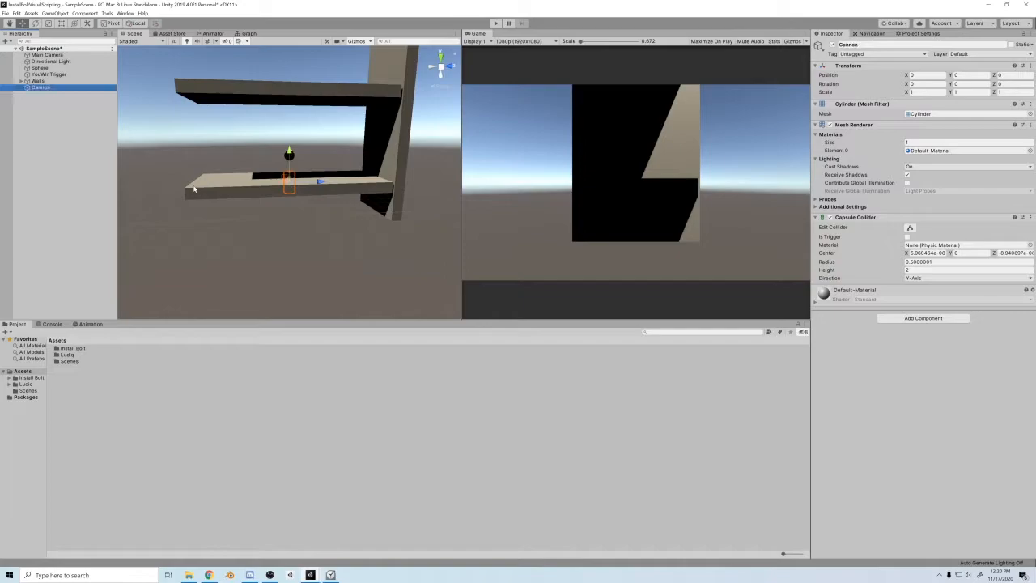
drag(288, 181, 158, 181)
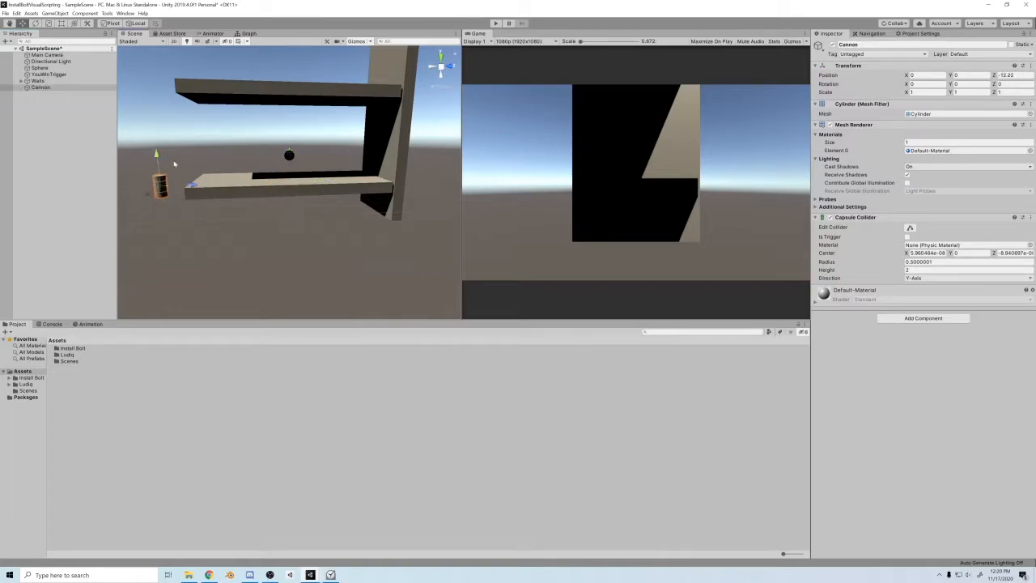
drag(155, 181, 156, 143)
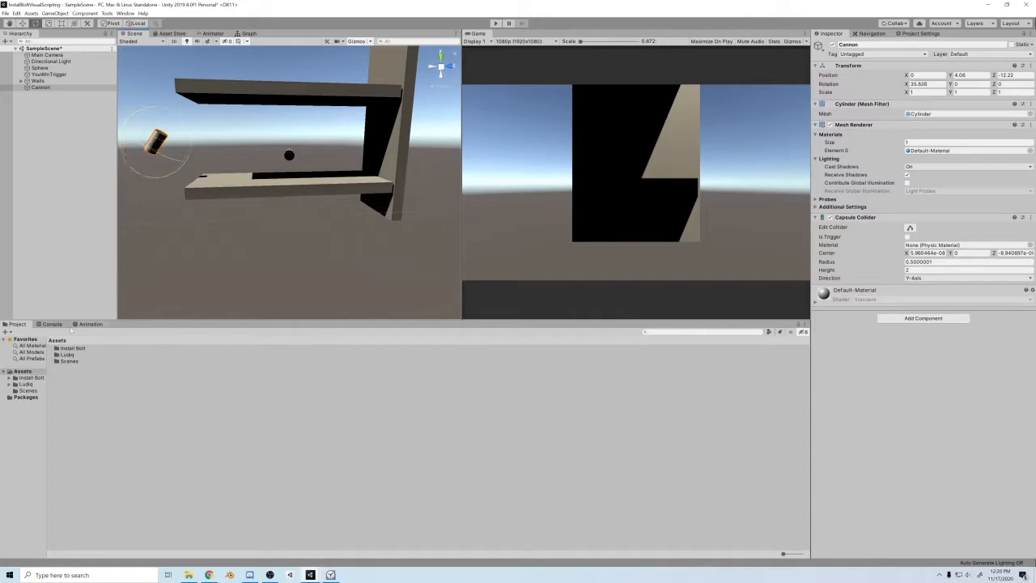
- Create and save a new animation clip for the Cannon from the Animation window
click(91, 323)
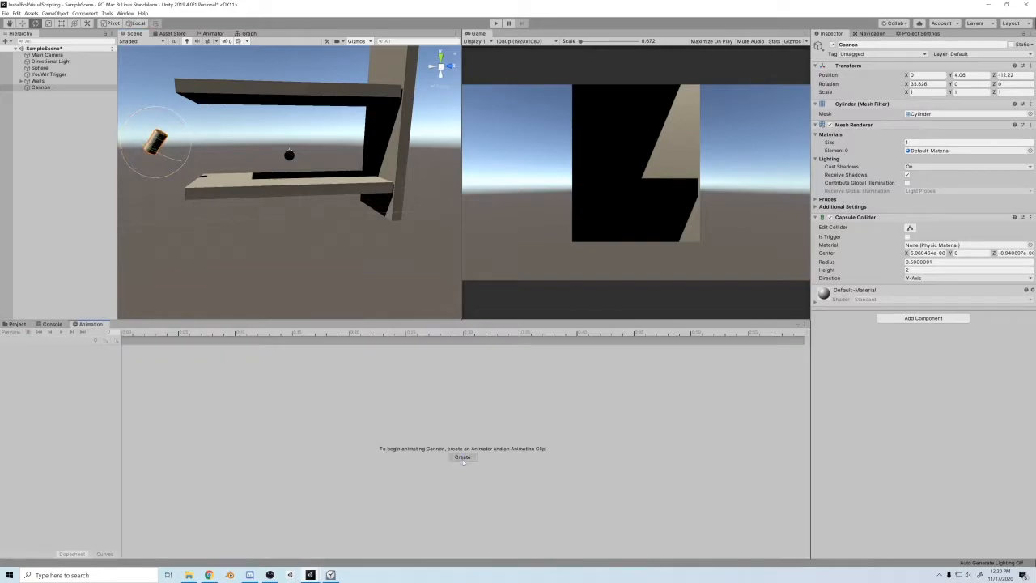
click(463, 457)
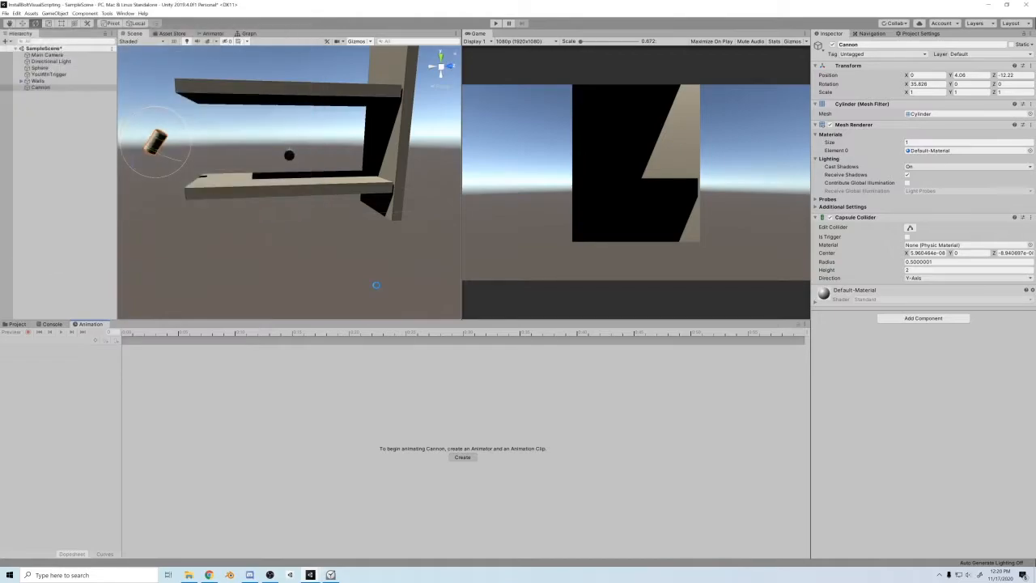
click(463, 457)
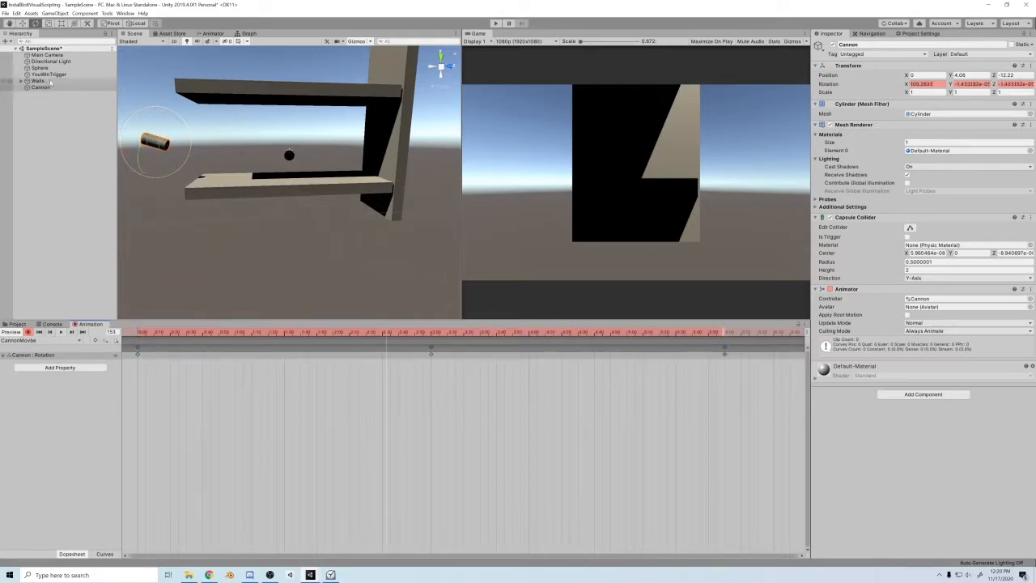
- Create an empty child named FirePoint under the Cannon
right_click(36, 81)
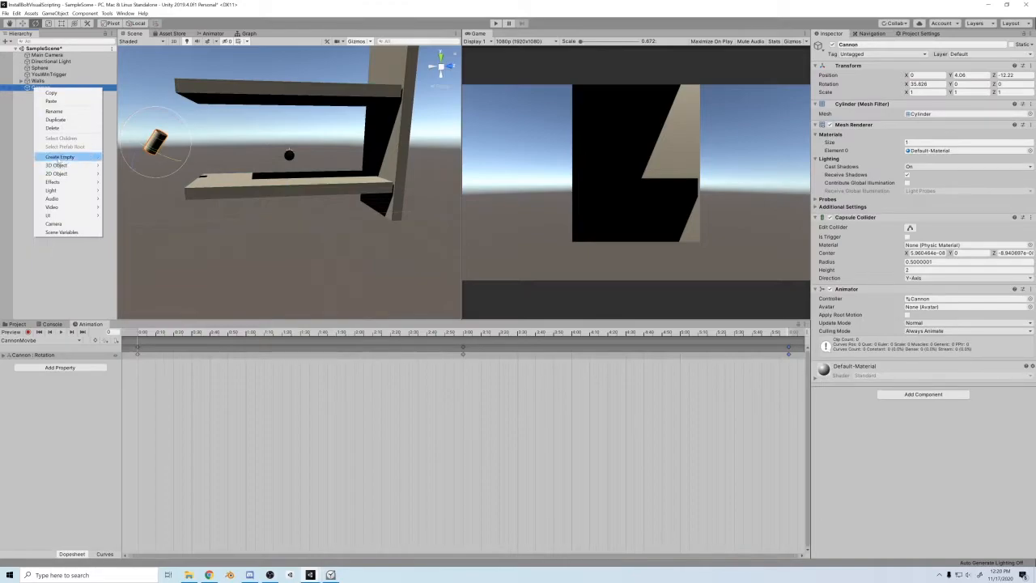
click(58, 155)
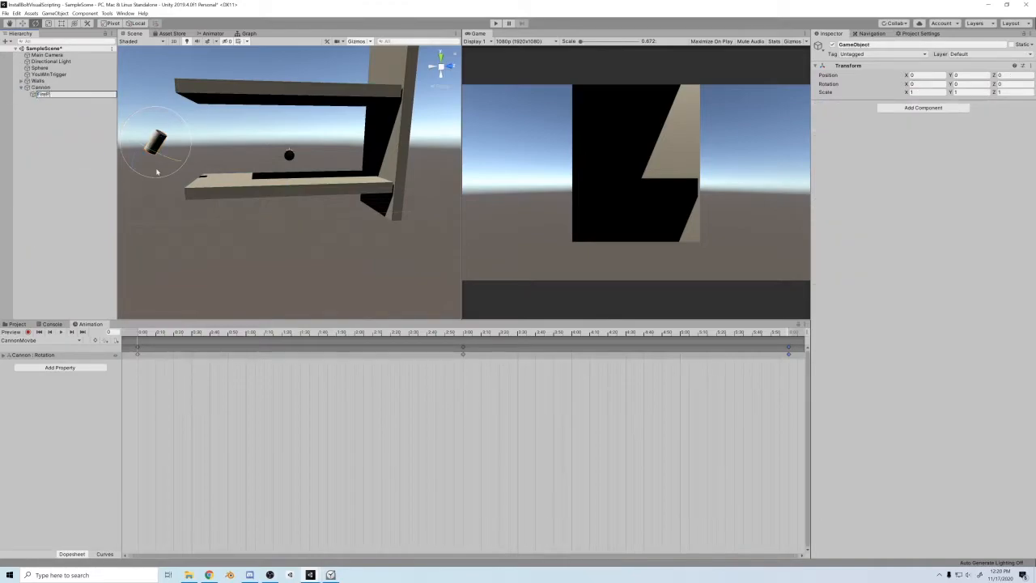
click(819, 46)
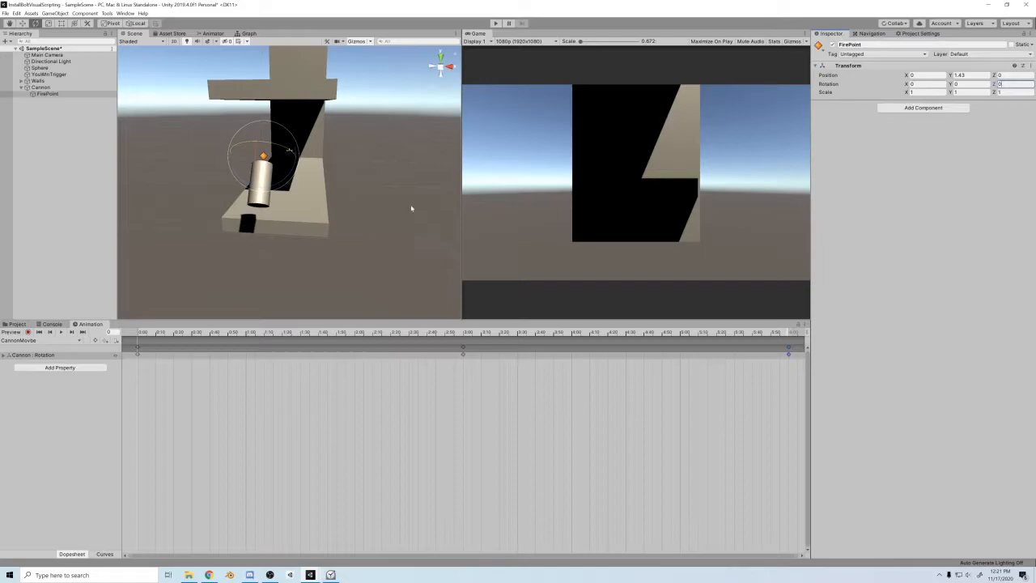
- Place FirePoint at the barrel end and rotate it to point out of the muzzle
click(40, 87)
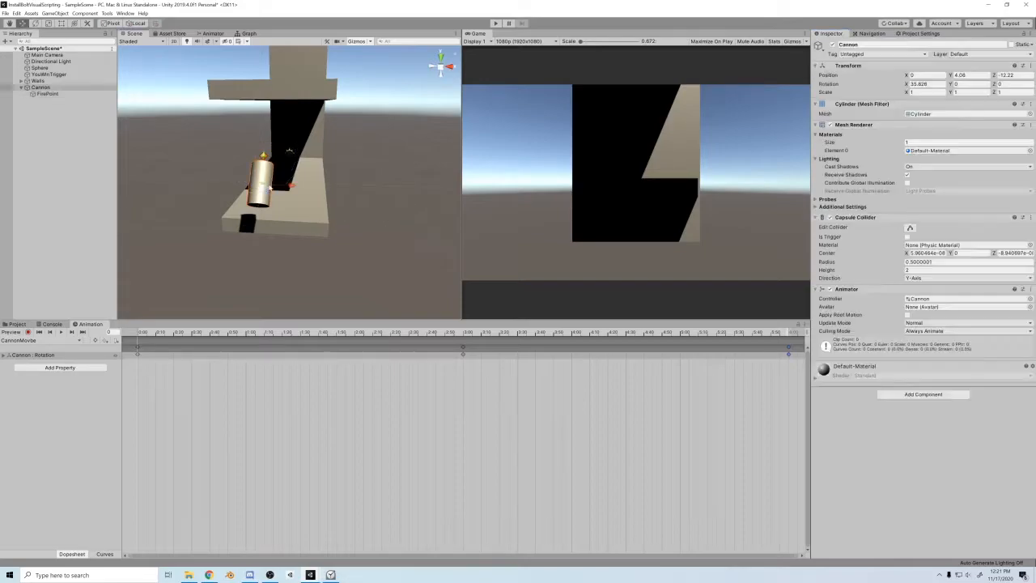
click(47, 94)
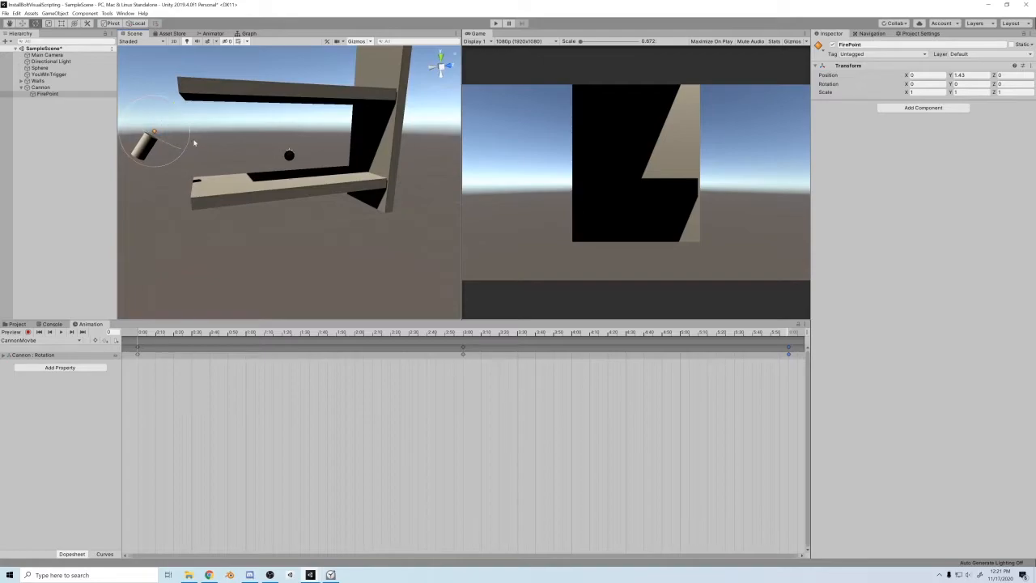
drag(154, 143, 138, 130)
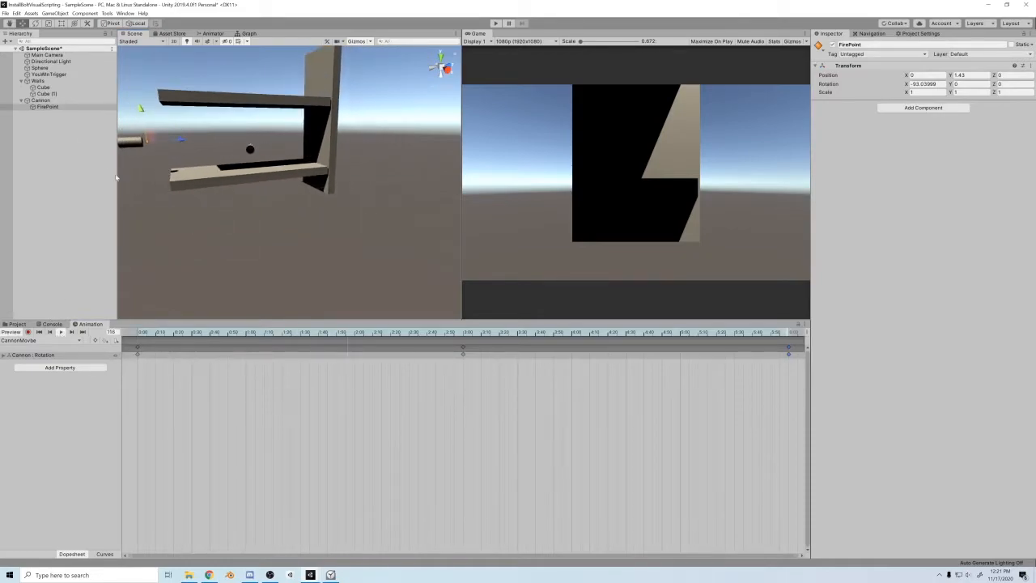
- Rename the sphere to Ball and select the Assets folder for a new asset
click(39, 68)
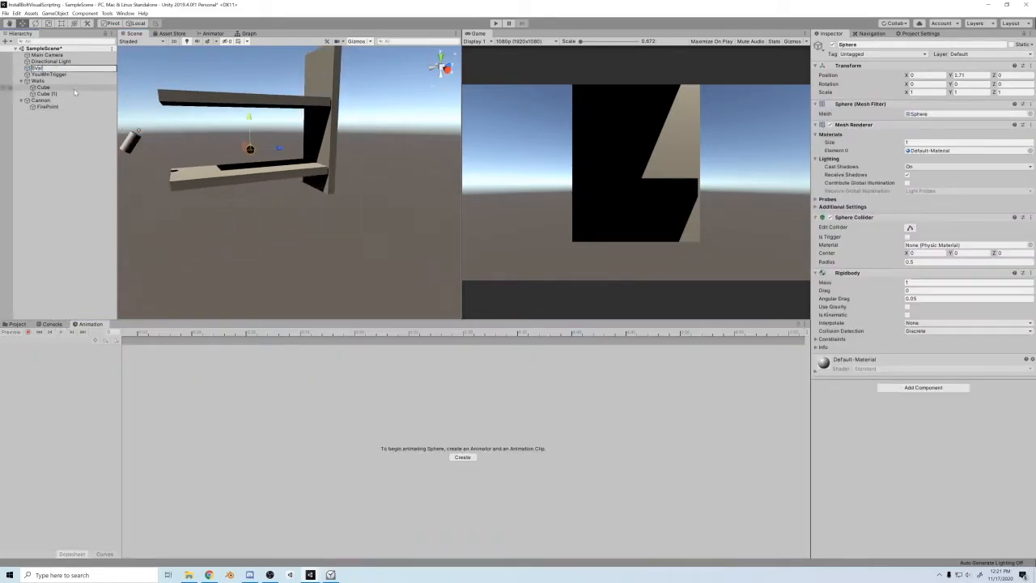
click(36, 68)
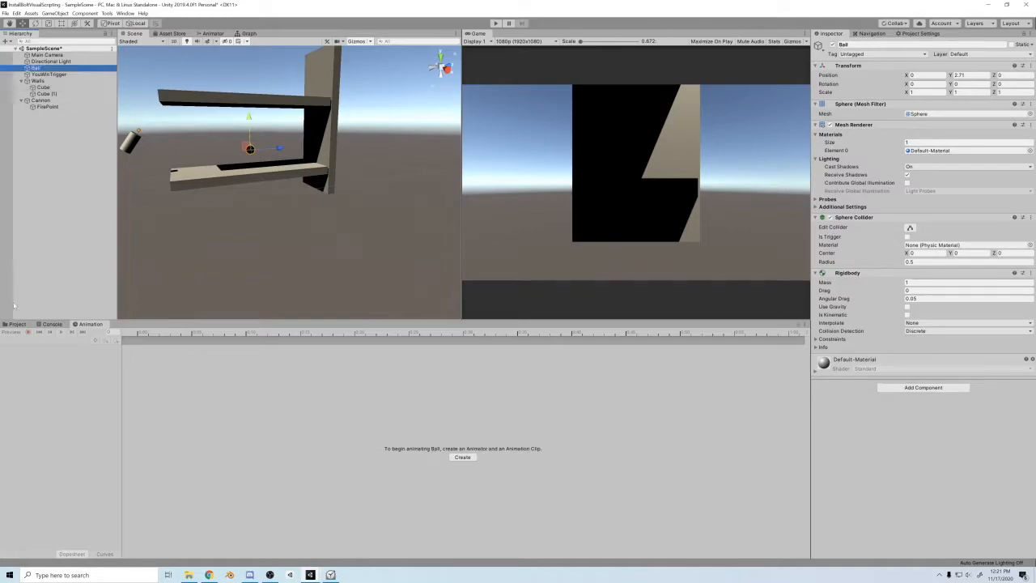
click(16, 324)
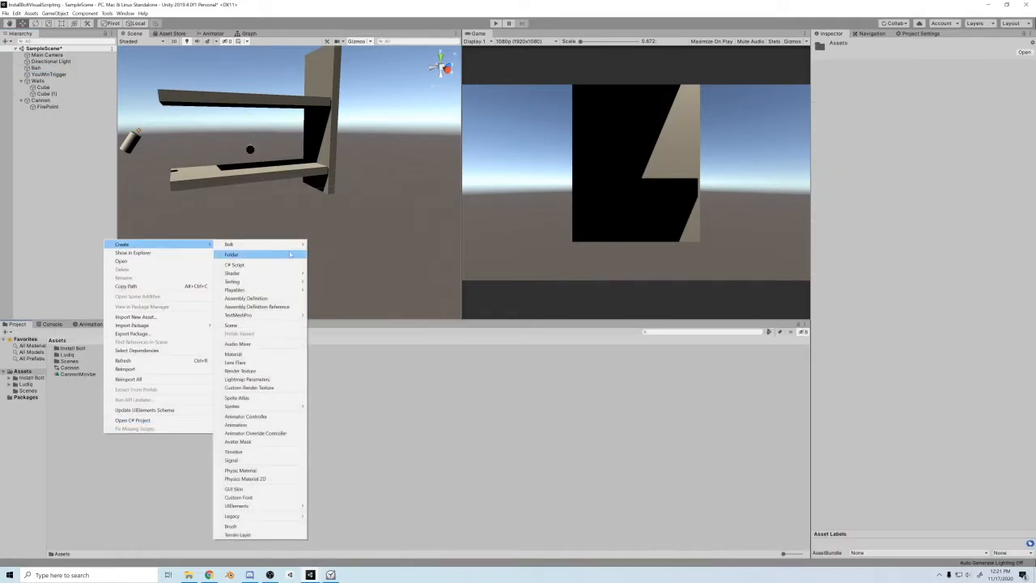
- Set the Red material's Albedo colour to red for the platforms
click(233, 352)
text(Red)
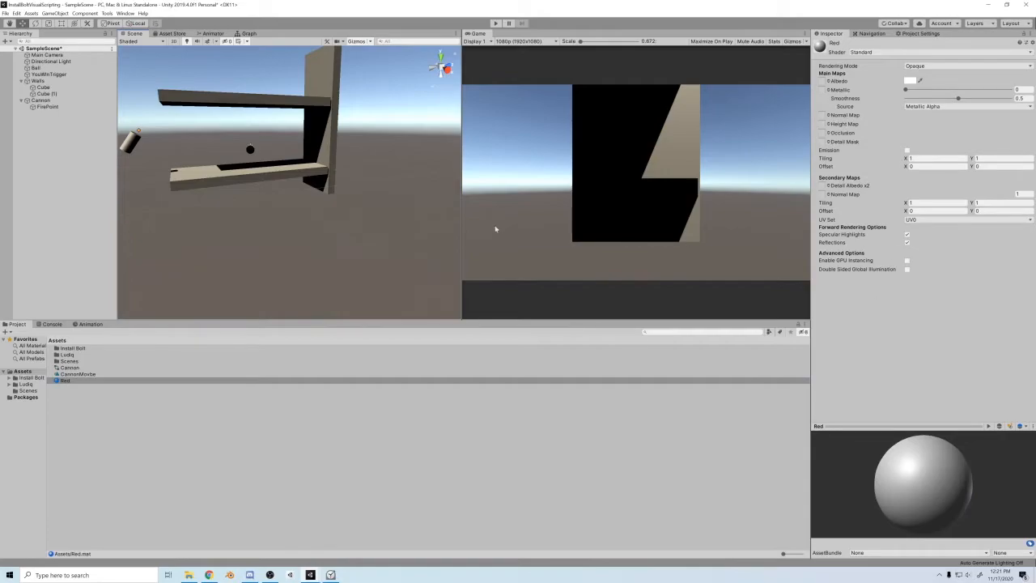
mouse_move(182, 99)
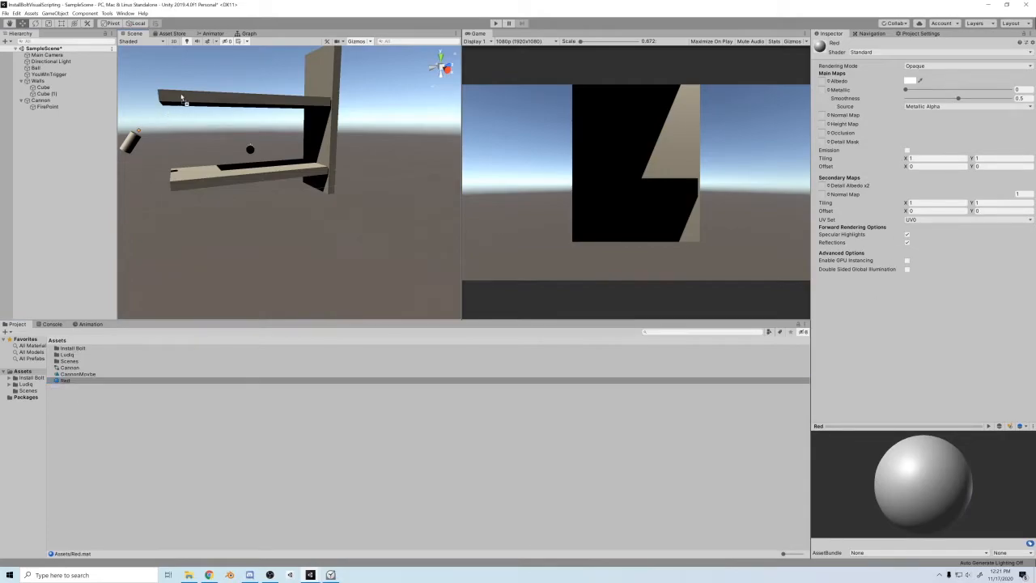
click(909, 81)
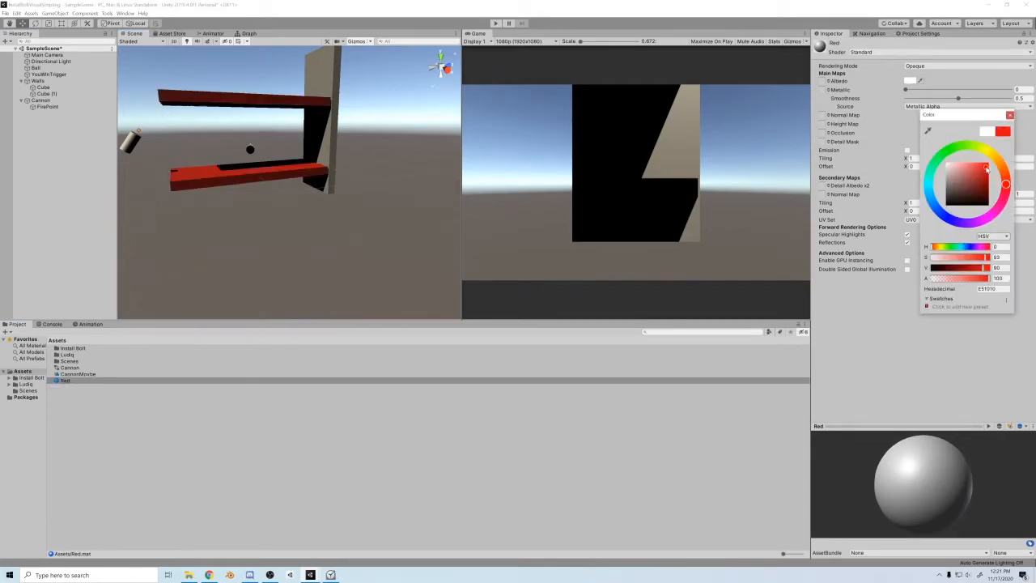
click(1010, 113)
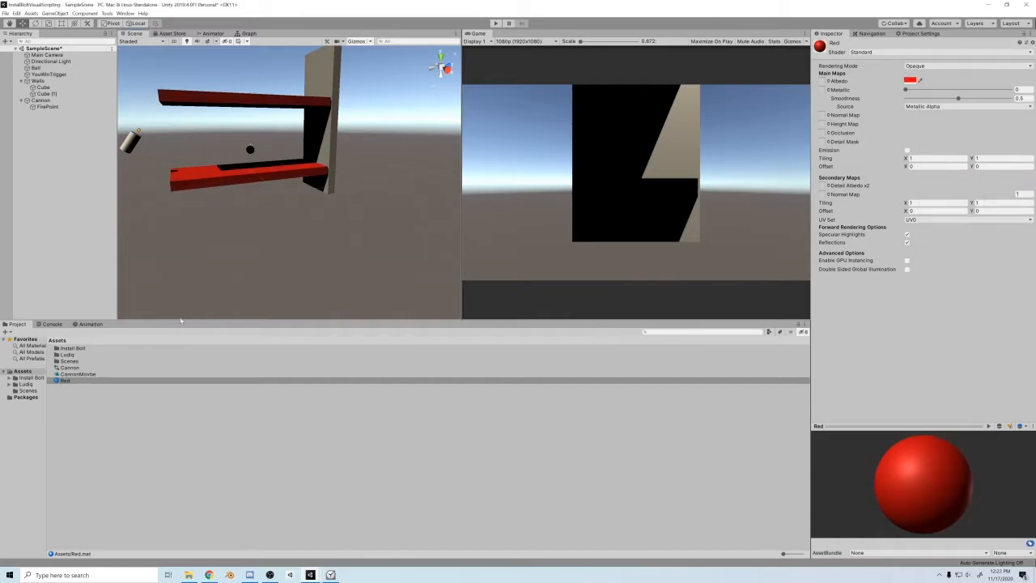
- Duplicate it as a Green material and set its Albedo colour to green for the wall
click(65, 380)
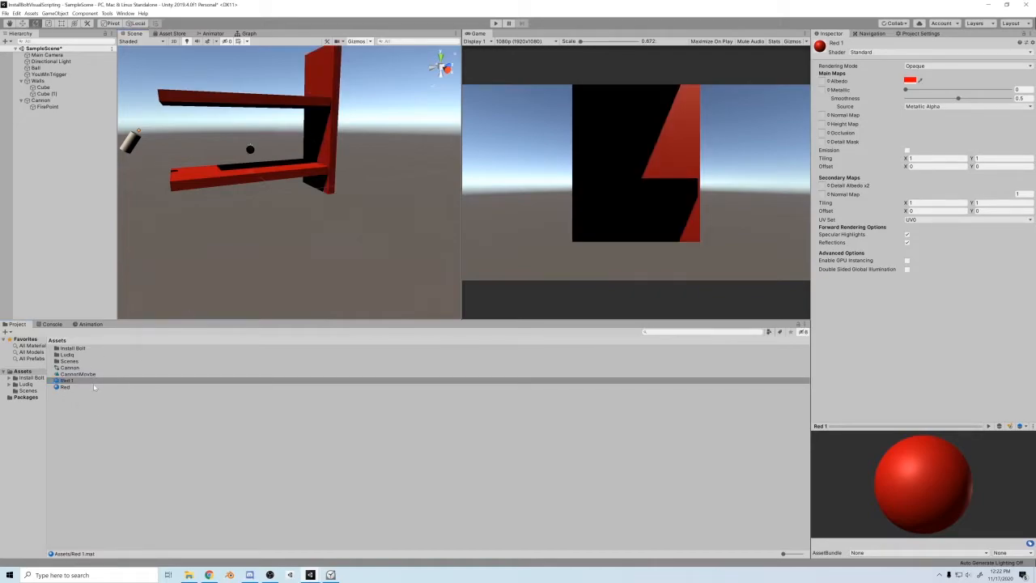
click(64, 380)
text(Green)
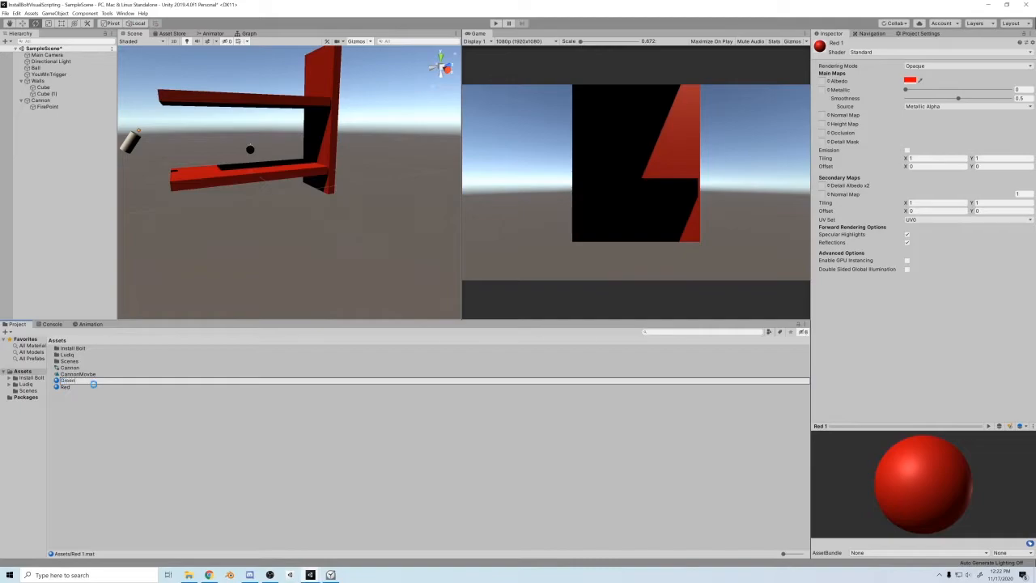
click(910, 81)
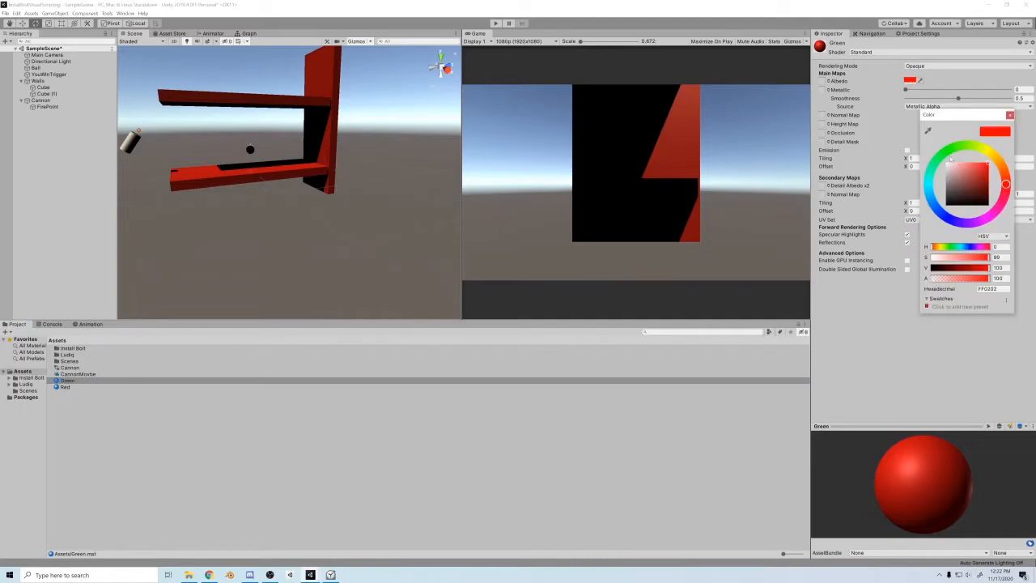
click(984, 174)
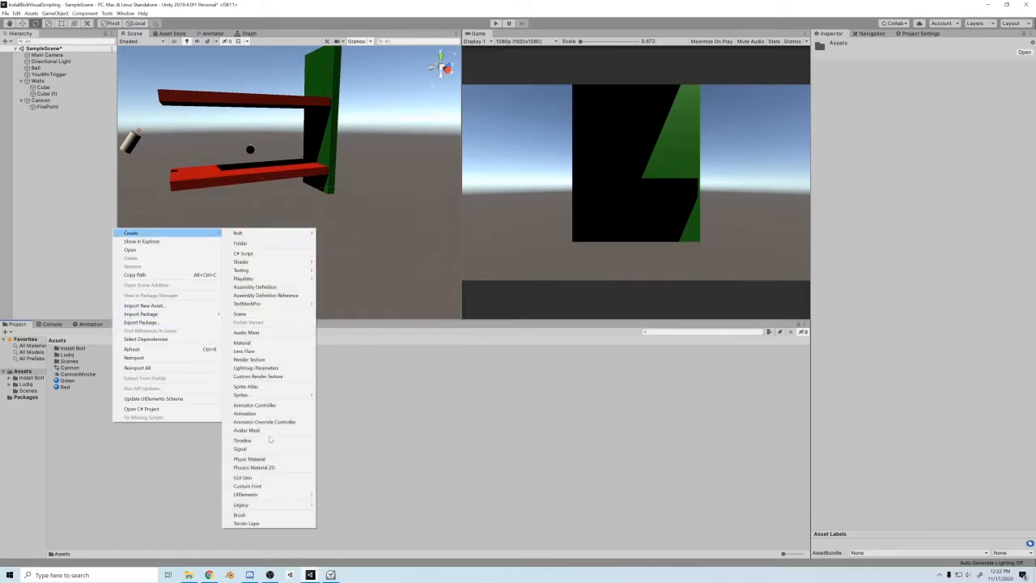
- Create a Bouncy physics material and choose its Bounce Combine mode
click(249, 459)
text(Bouncy)
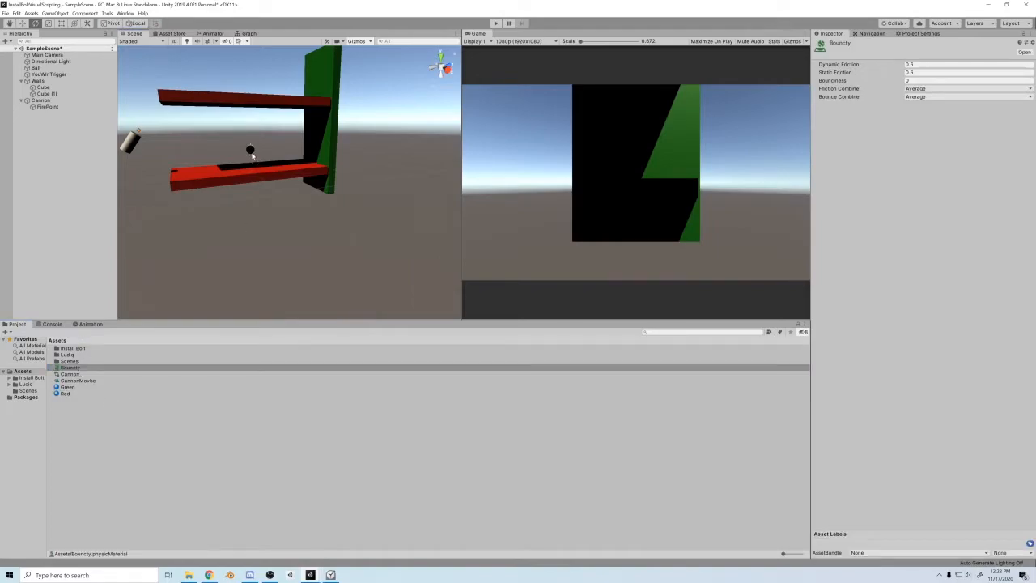
click(968, 97)
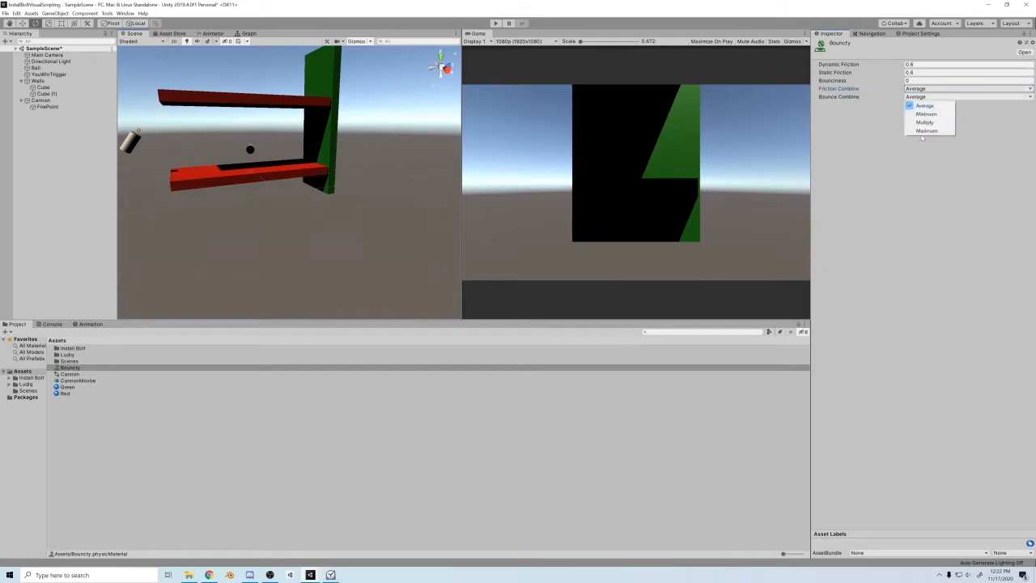
click(925, 130)
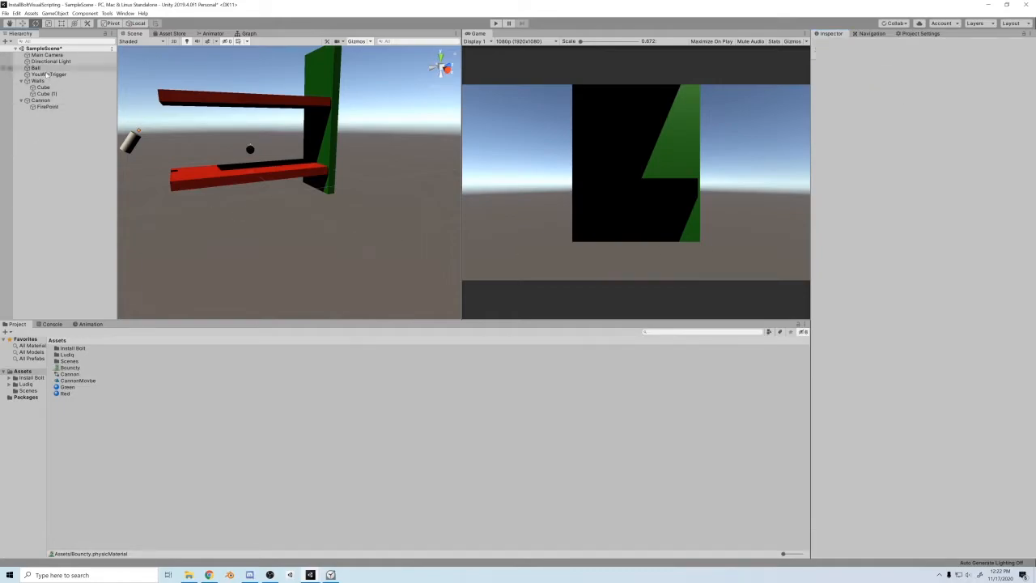
- Save the Ball as a prefab asset and delete it from the Hierarchy
click(35, 68)
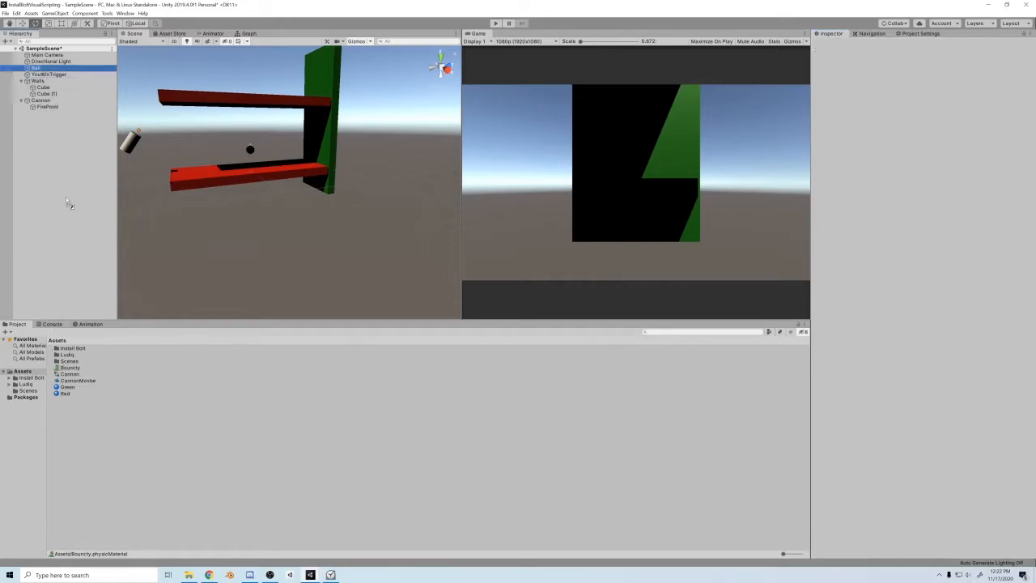
click(64, 367)
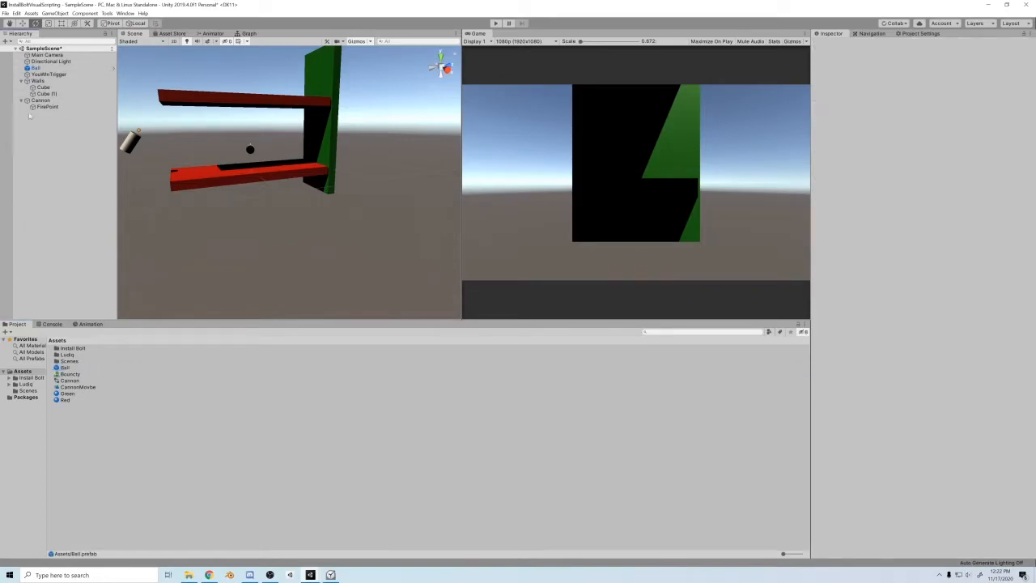
click(41, 101)
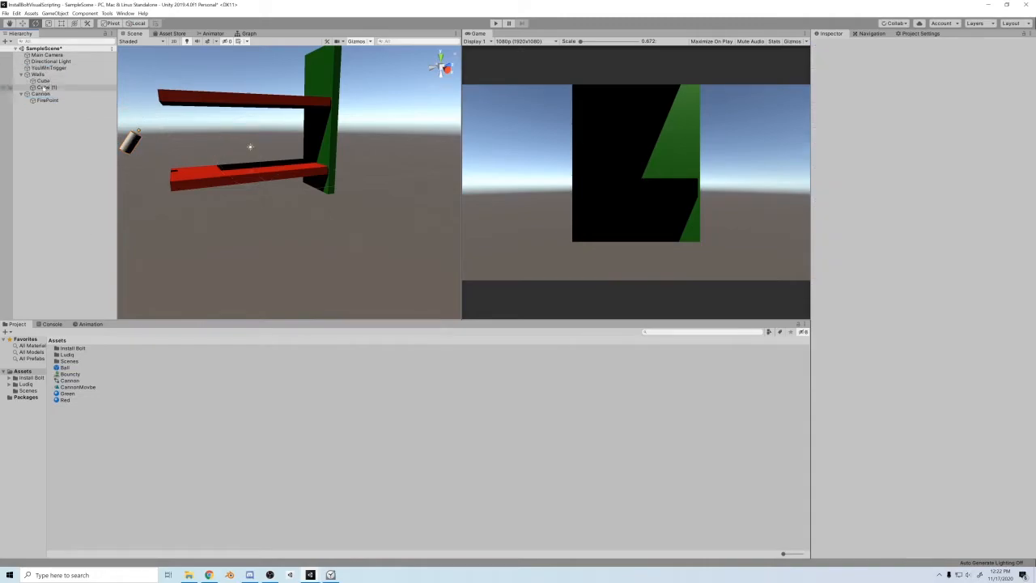
- Add a Flow Machine to the Cannon and open its graph for editing
click(40, 93)
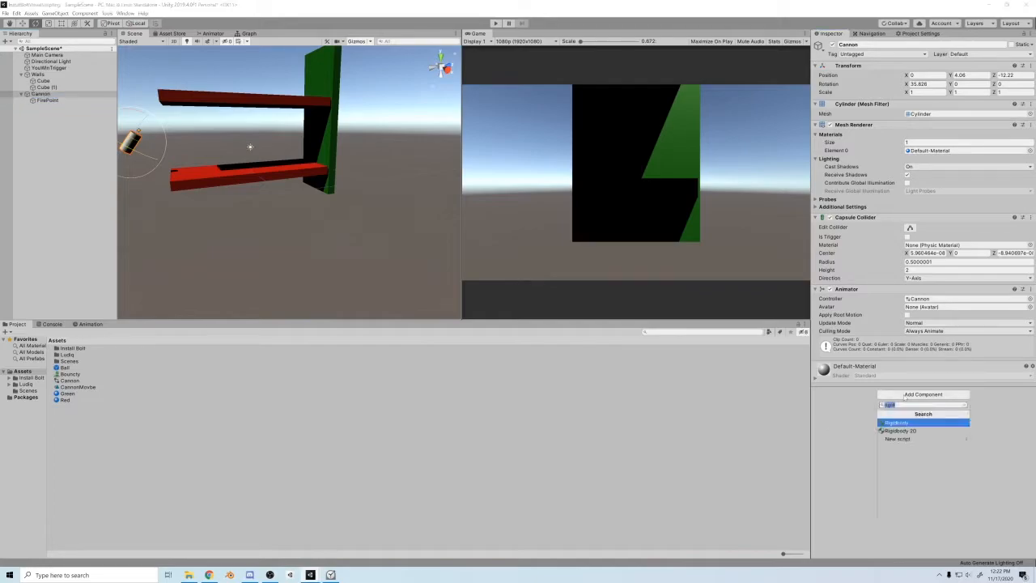
click(922, 404)
text(ShootCan)
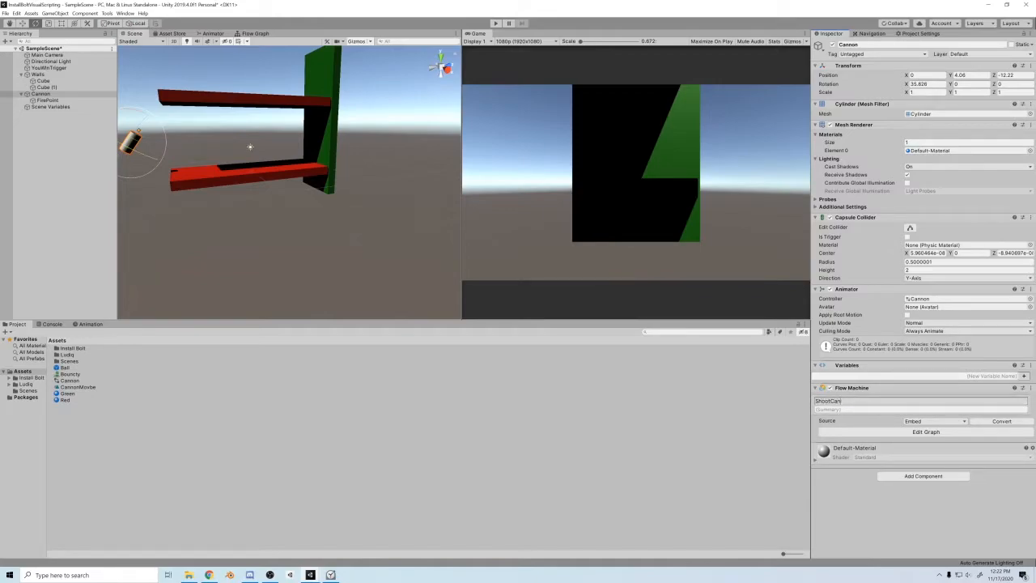
click(255, 32)
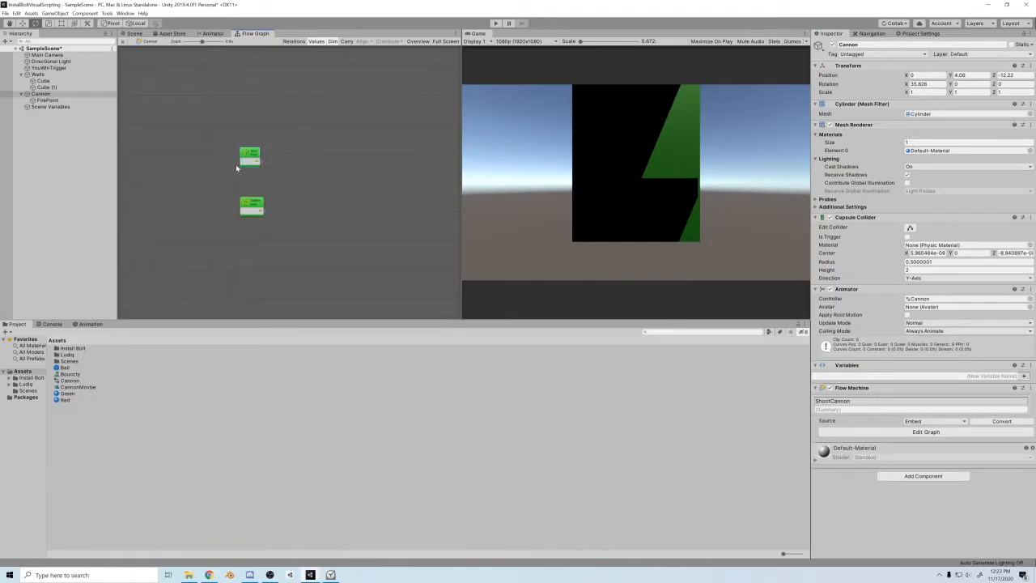
- Add a Get Mouse Button Down unit feeding an If branch in the Cannon graph
right_click(253, 204)
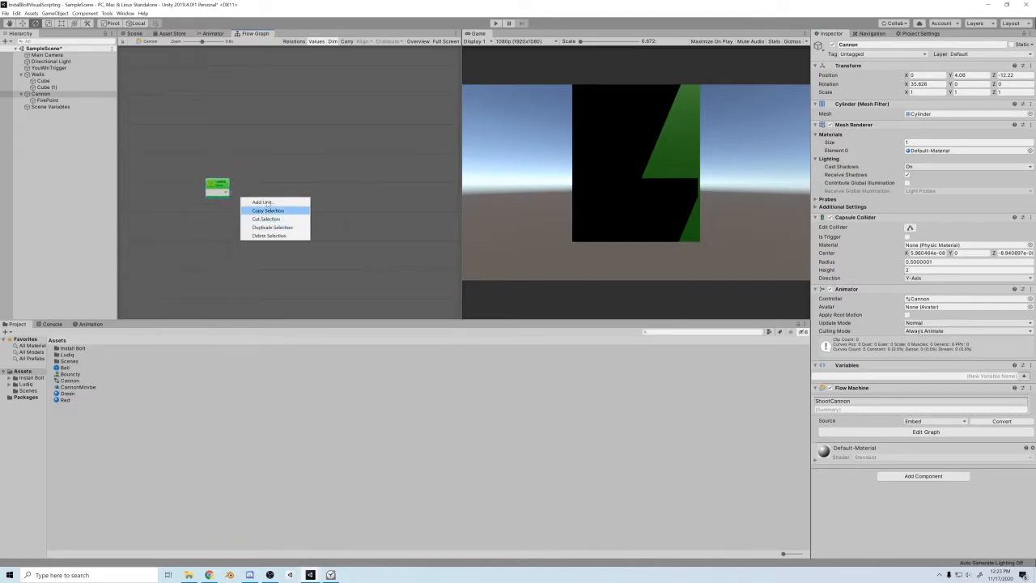
click(260, 201)
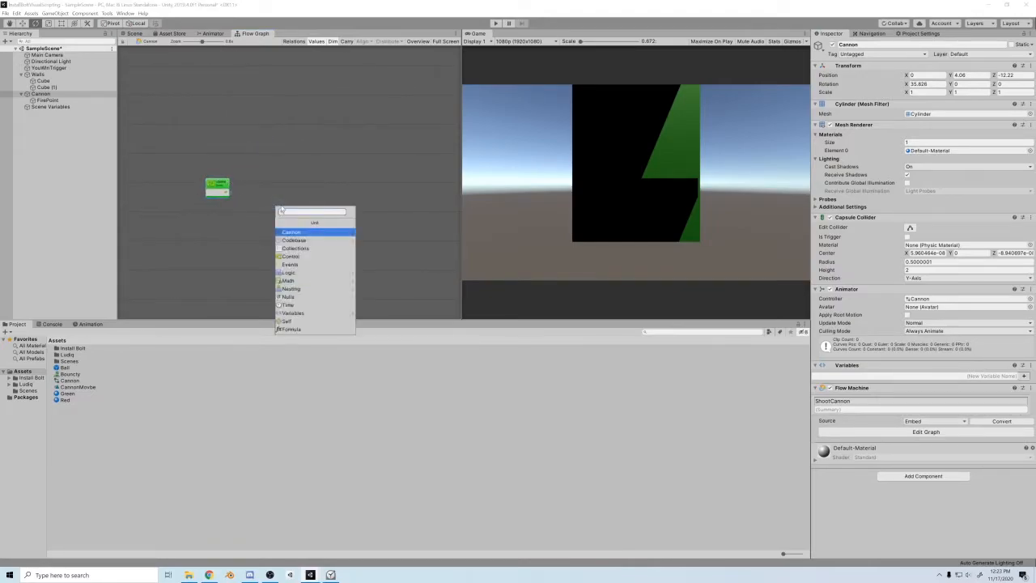
text(mousebuttondown)
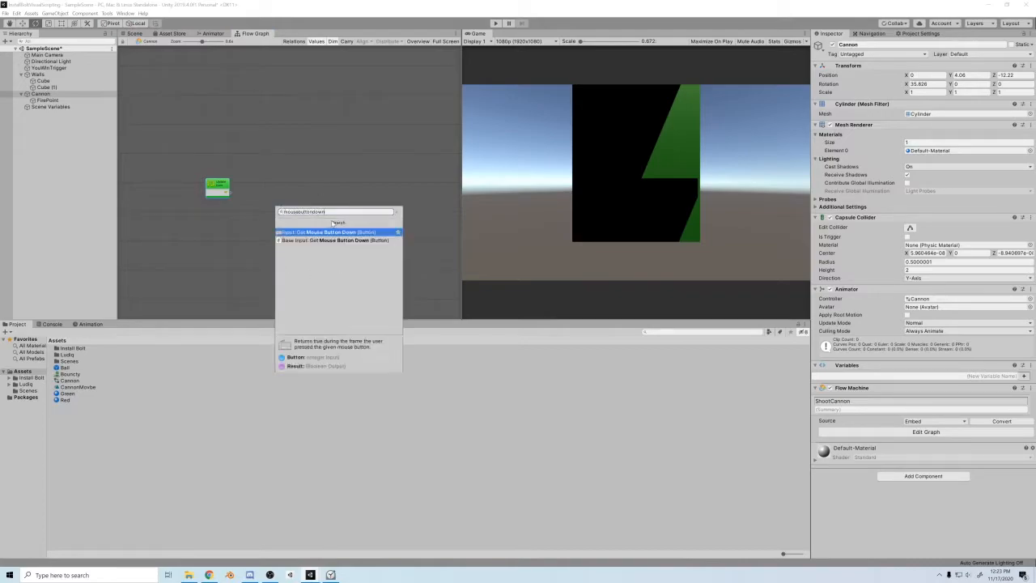
click(327, 233)
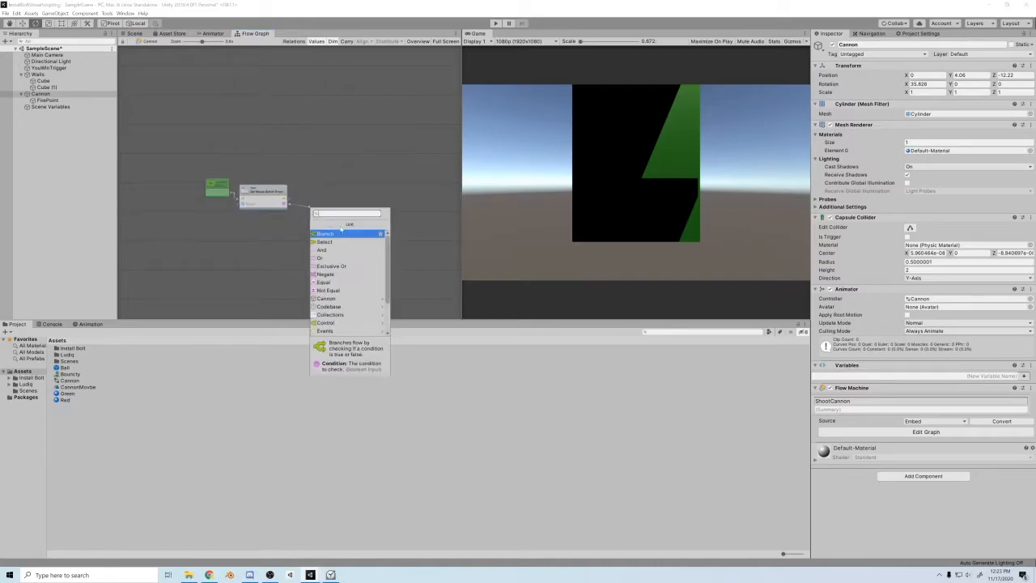
click(324, 233)
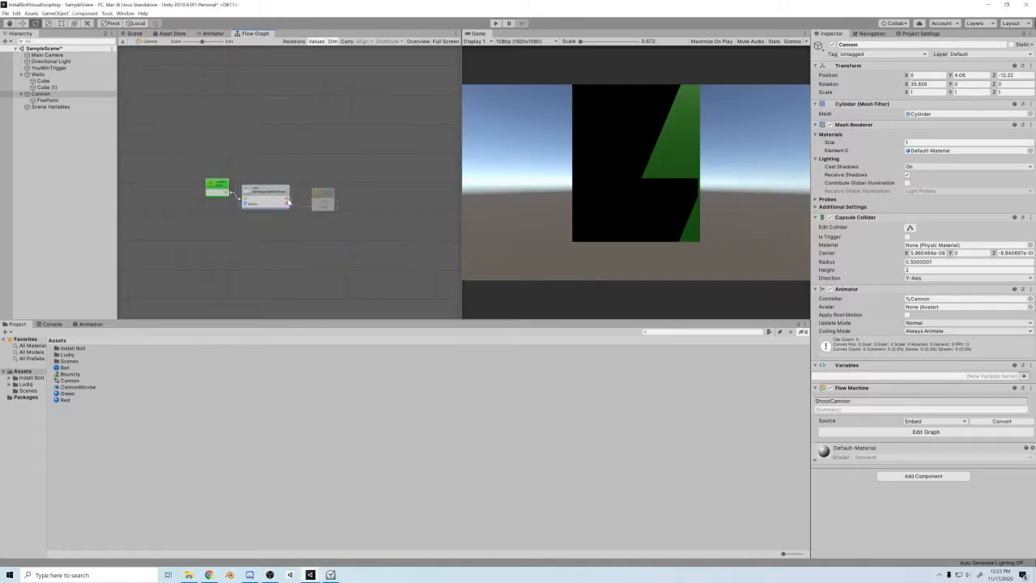
- Add an Instantiate unit on the branch's True output to spawn the ball
click(408, 198)
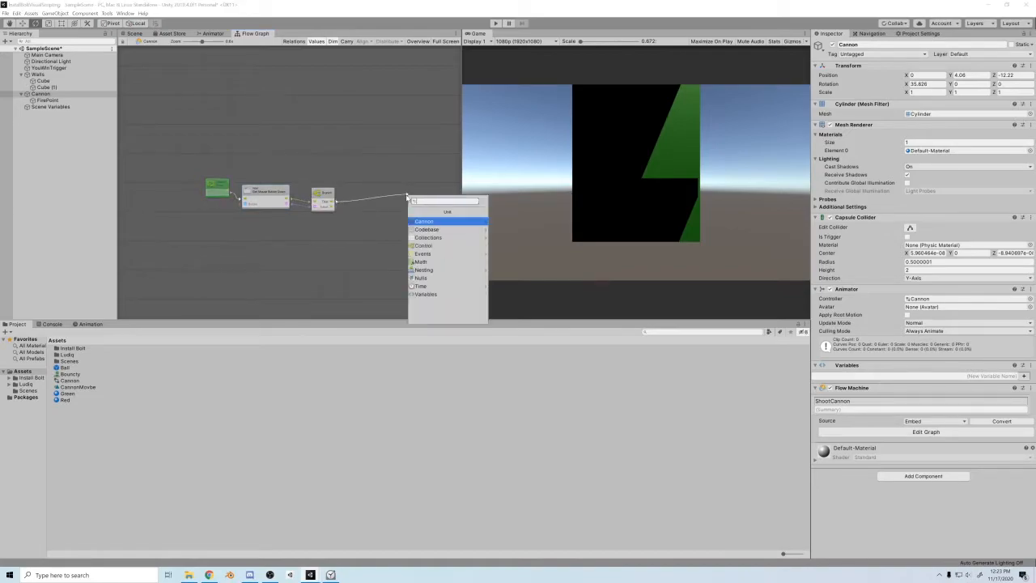
text(instantia)
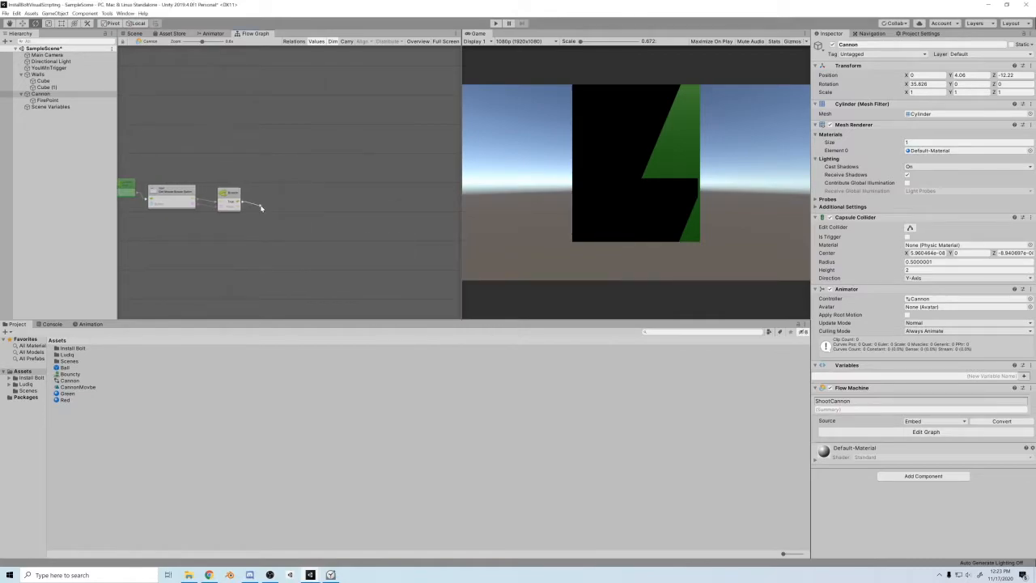
click(260, 207)
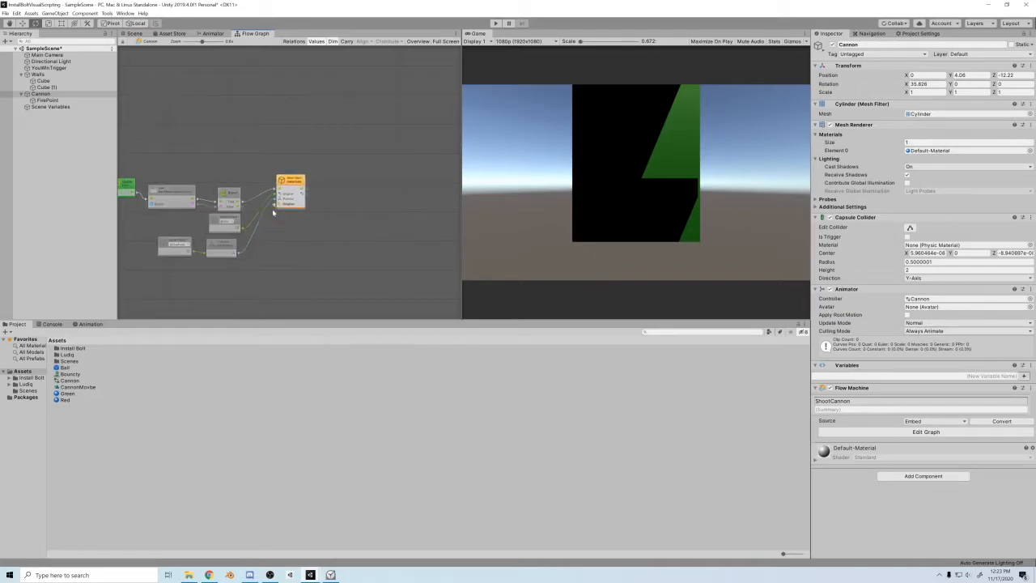
- Give the spawned ball Quaternion identity rotation, a Destroy unit and a wired Rigidbody velocity unit
click(223, 283)
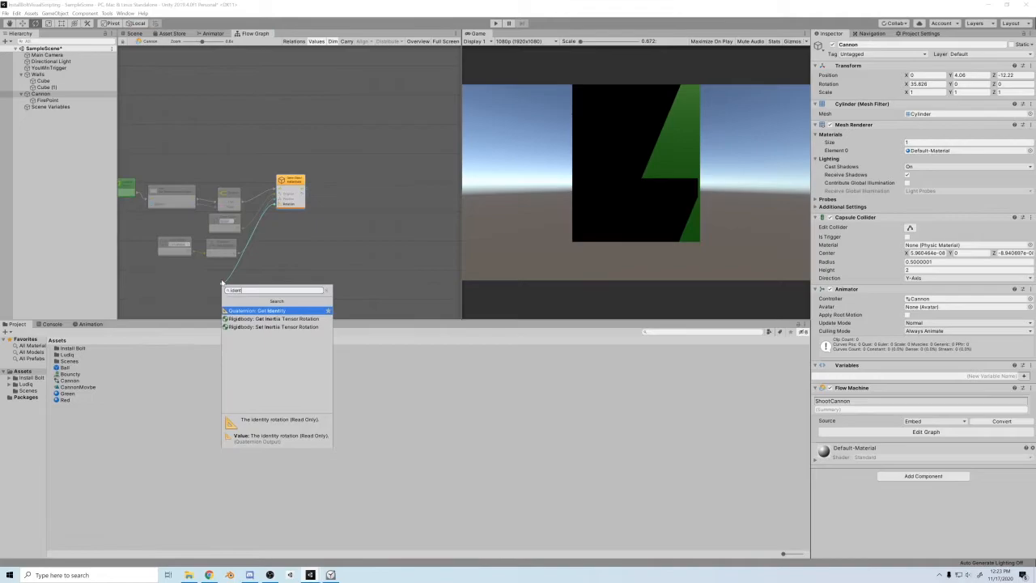
click(255, 310)
text(game.destroy)
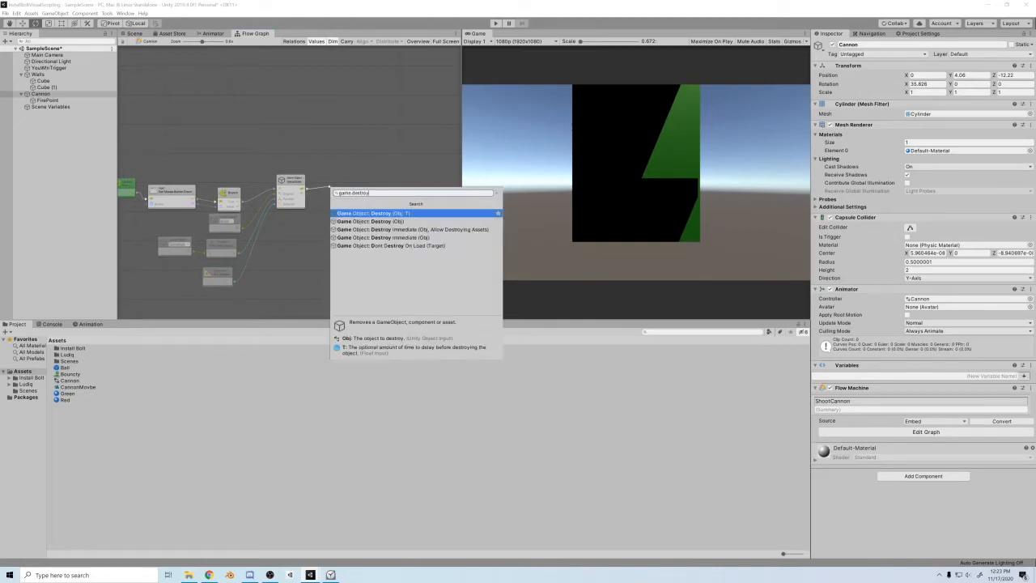
click(372, 213)
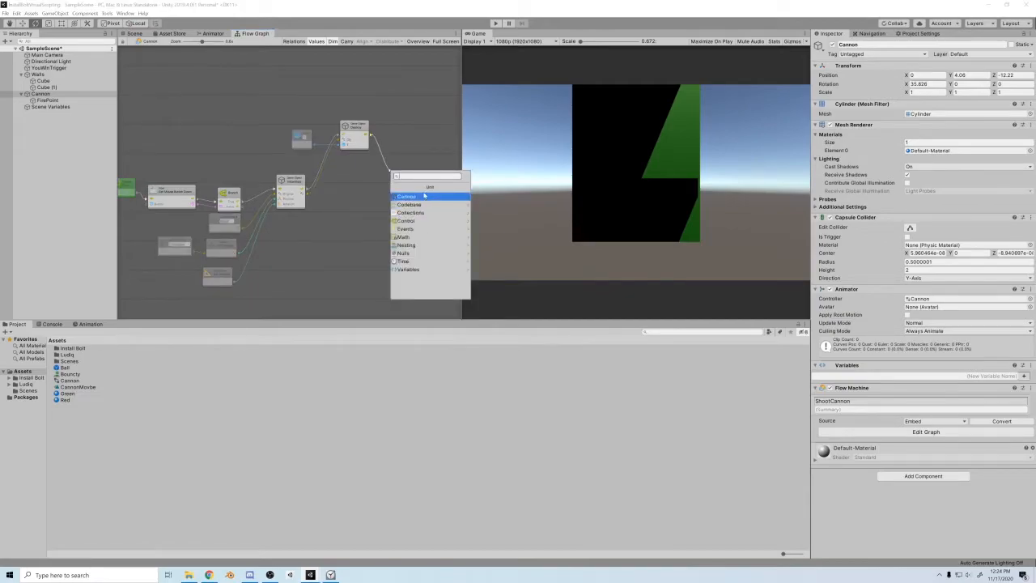
text(rigid.vel)
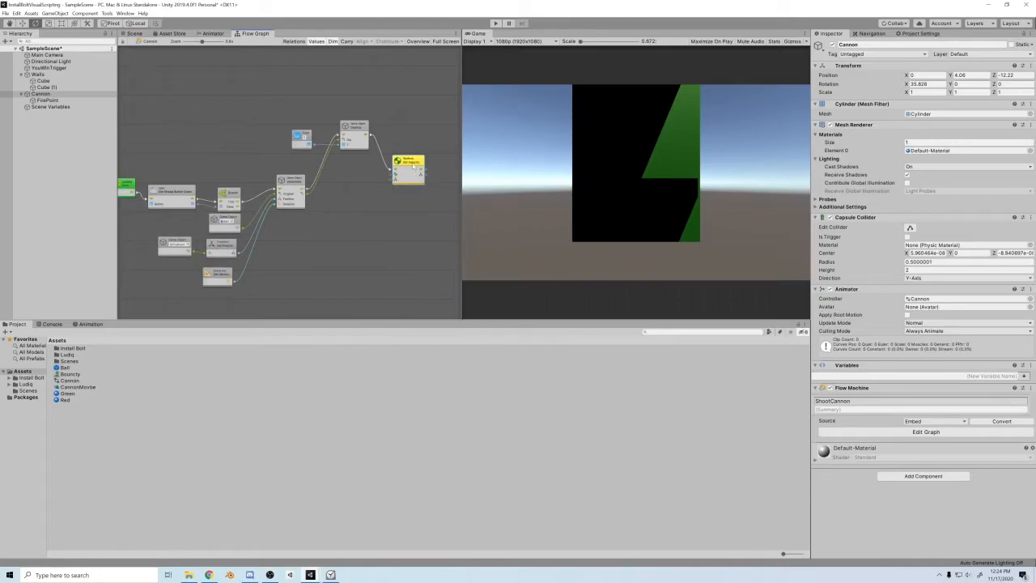
drag(408, 167, 408, 185)
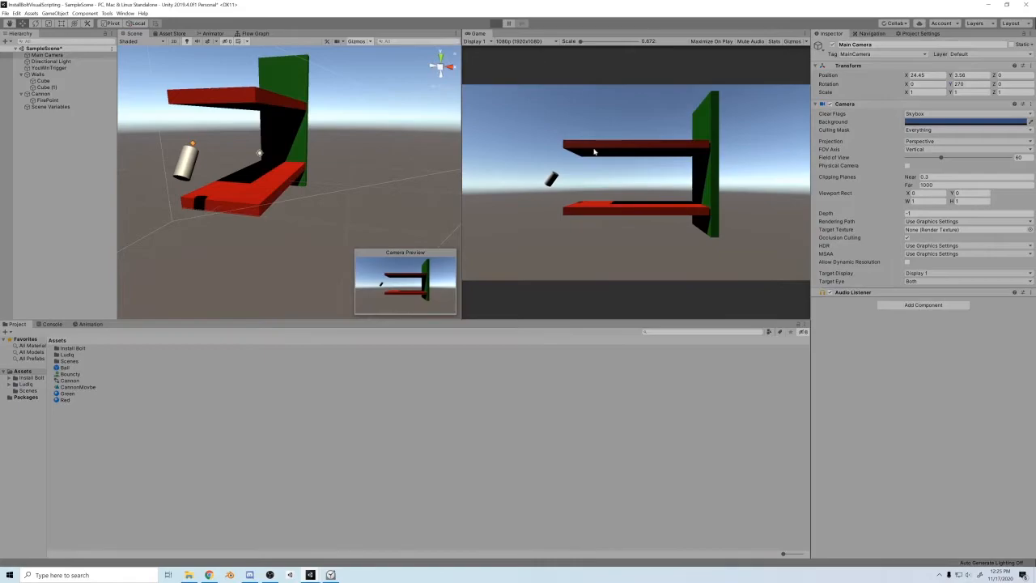
mouse_move(602, 170)
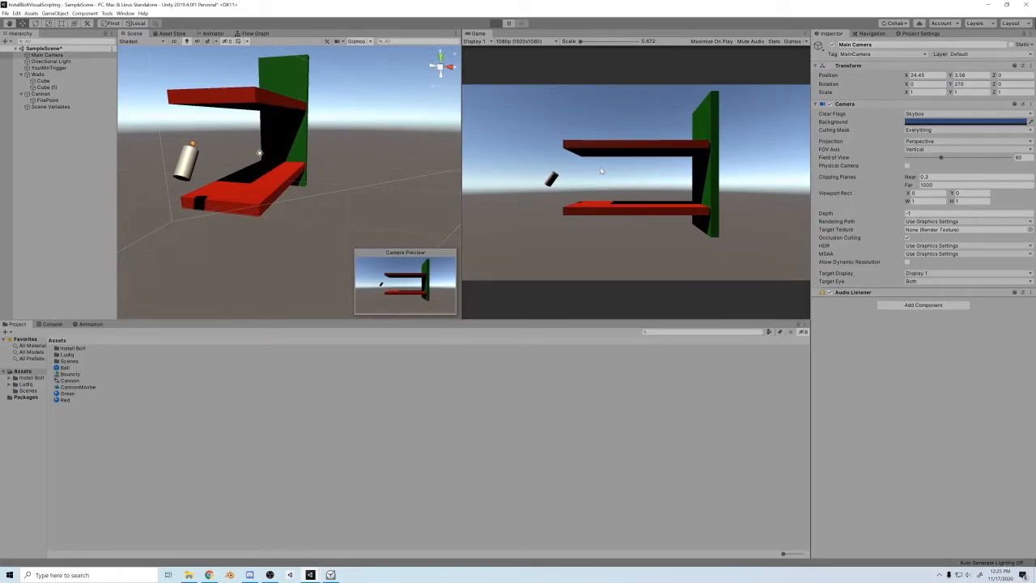
- Bring up the menu for adding new scene objects and browse its UI options
click(495, 23)
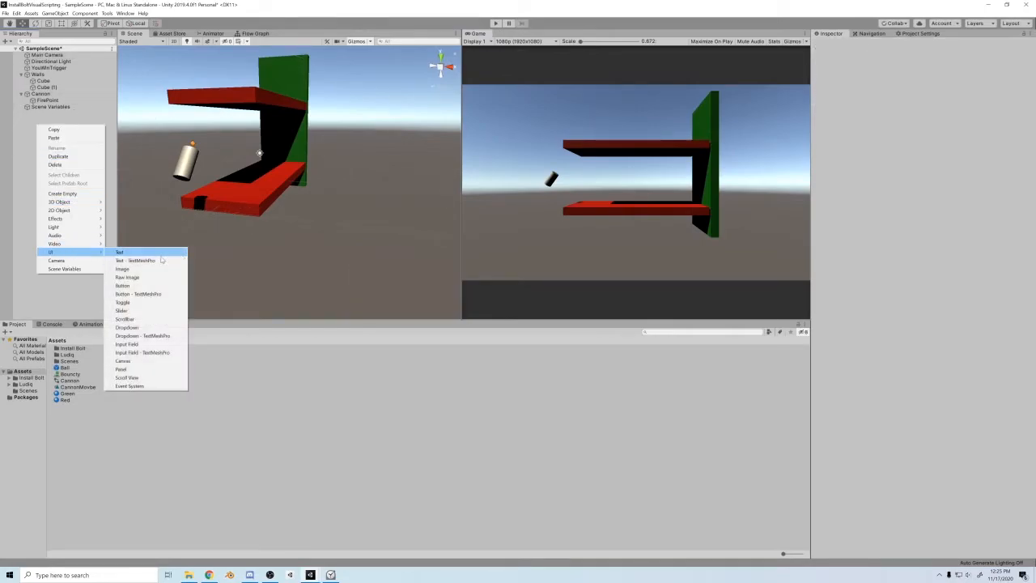
- Add a Text - TextMeshPro element on a new Canvas and import TMP Essentials
click(136, 261)
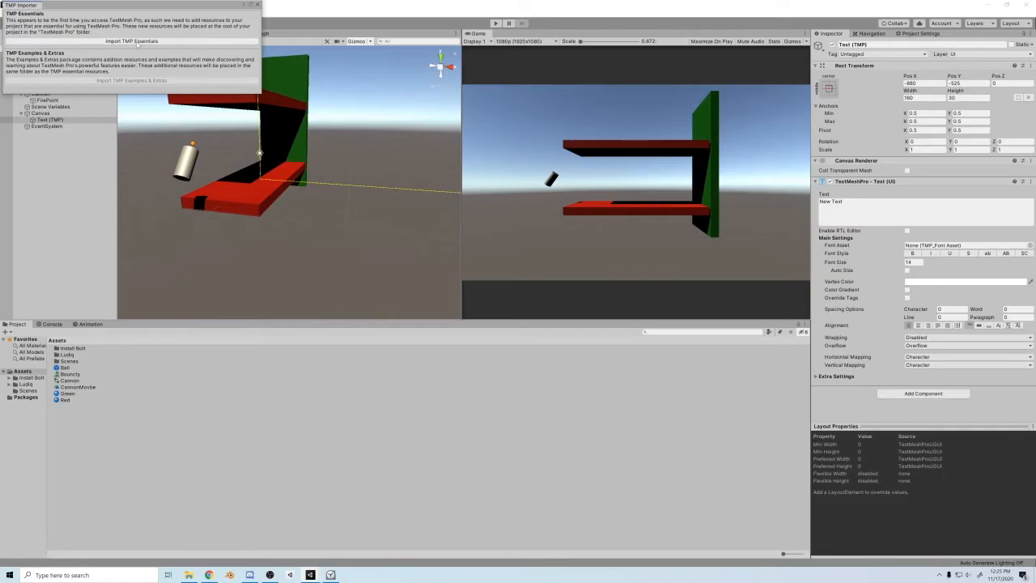
click(131, 40)
text(YouWinText)
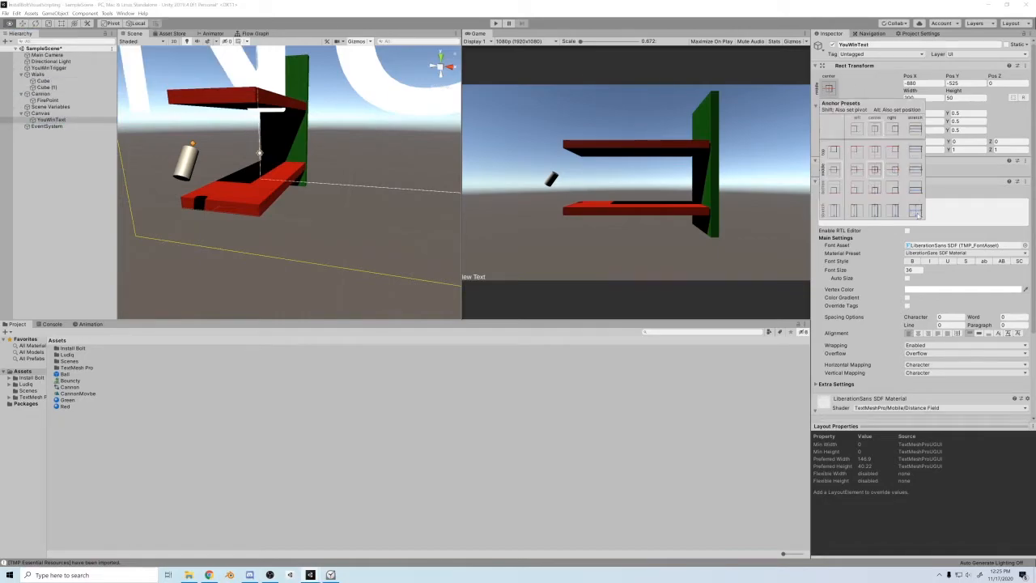
- Try different Rect Transform anchor presets for the text, then deselect it
click(915, 210)
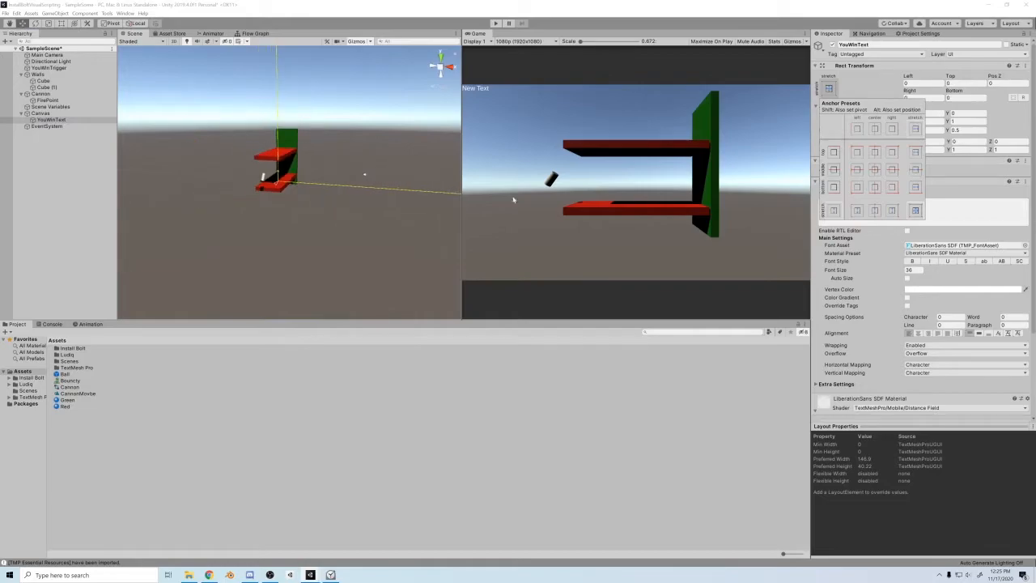
click(874, 170)
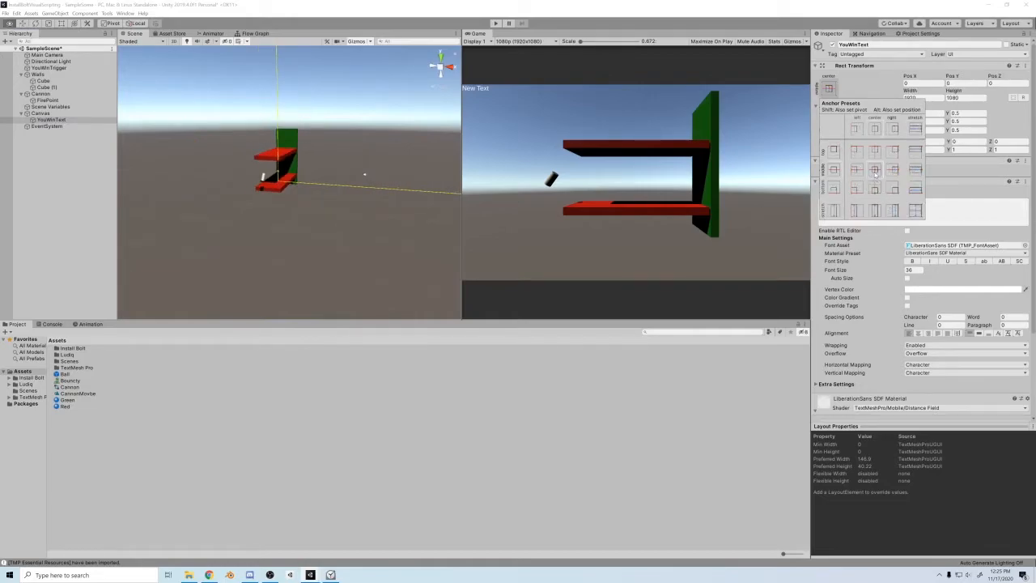
click(916, 210)
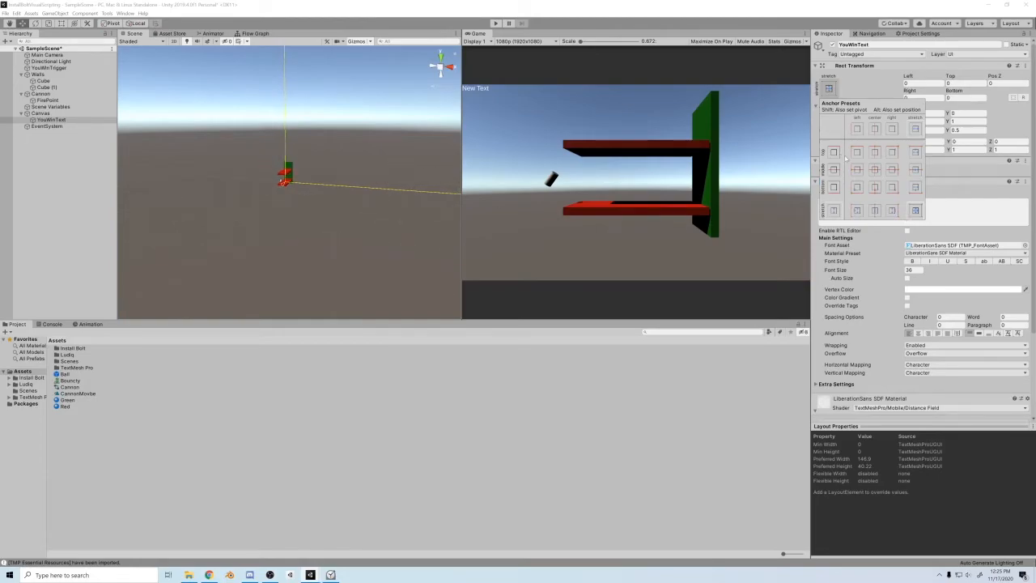
click(873, 170)
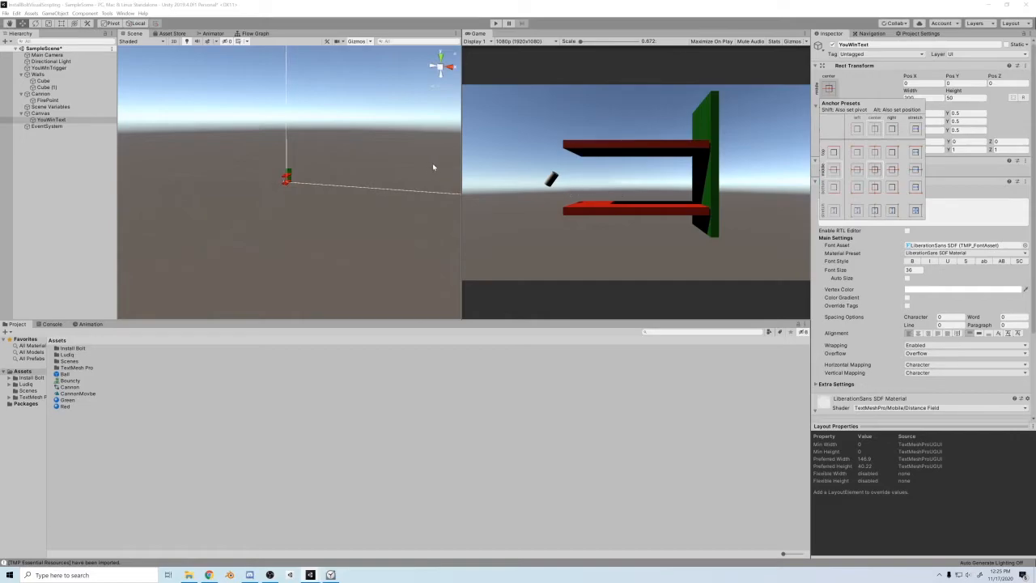
click(52, 119)
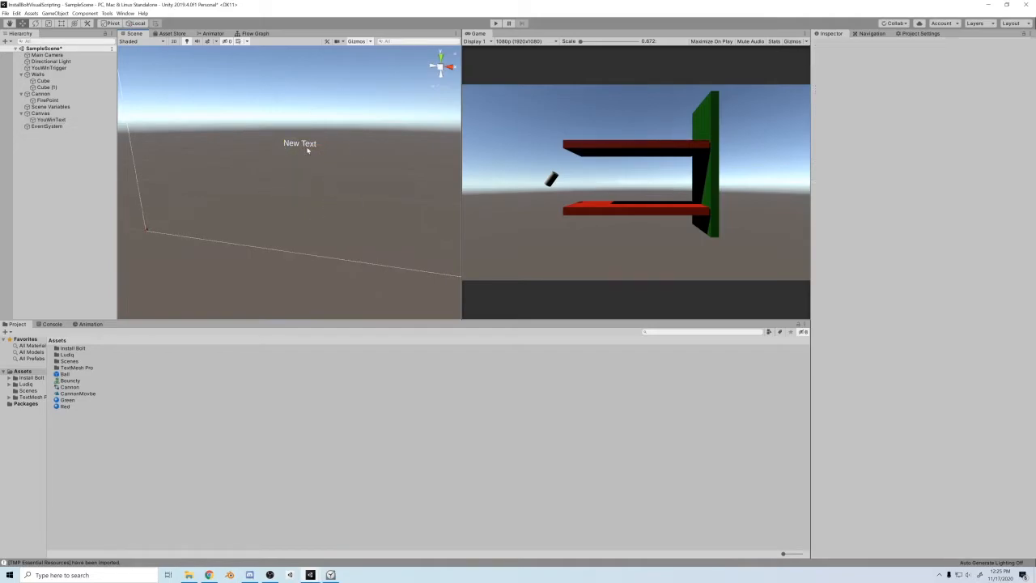
- Set the text to YOU WIN, enlarge it across the canvas and colour it orange
click(52, 119)
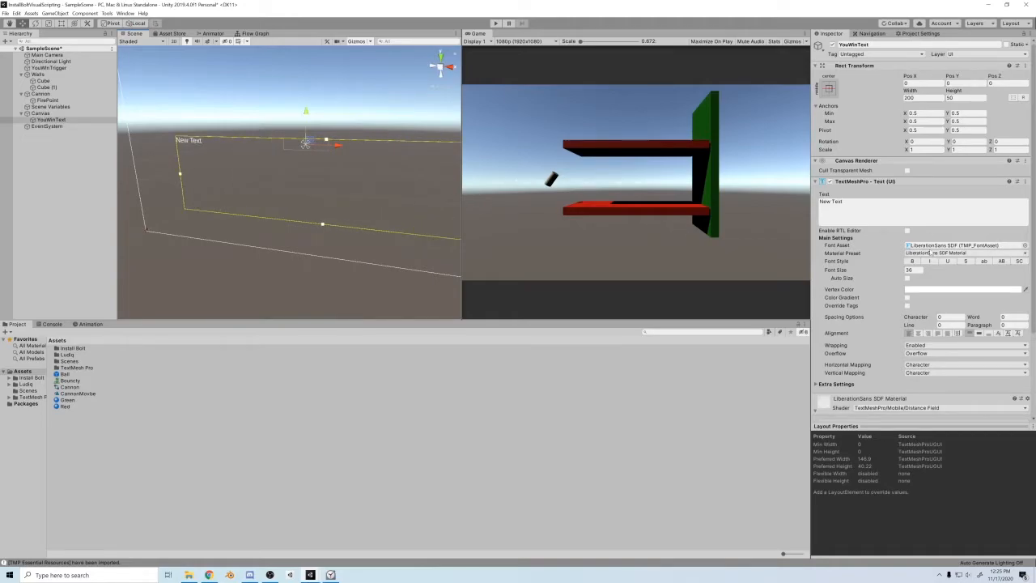
text(YOU WIN)
text(200)
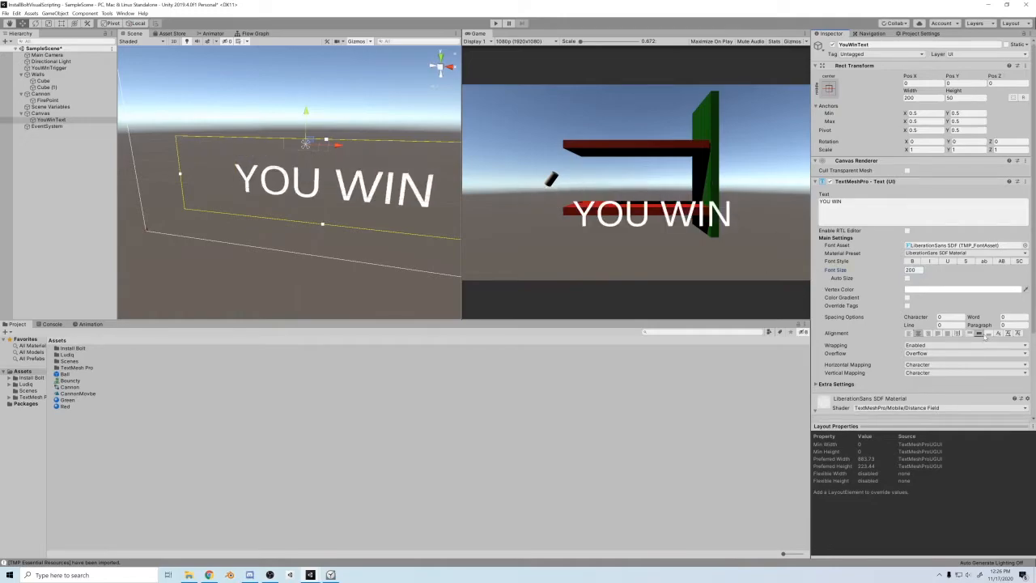
click(829, 88)
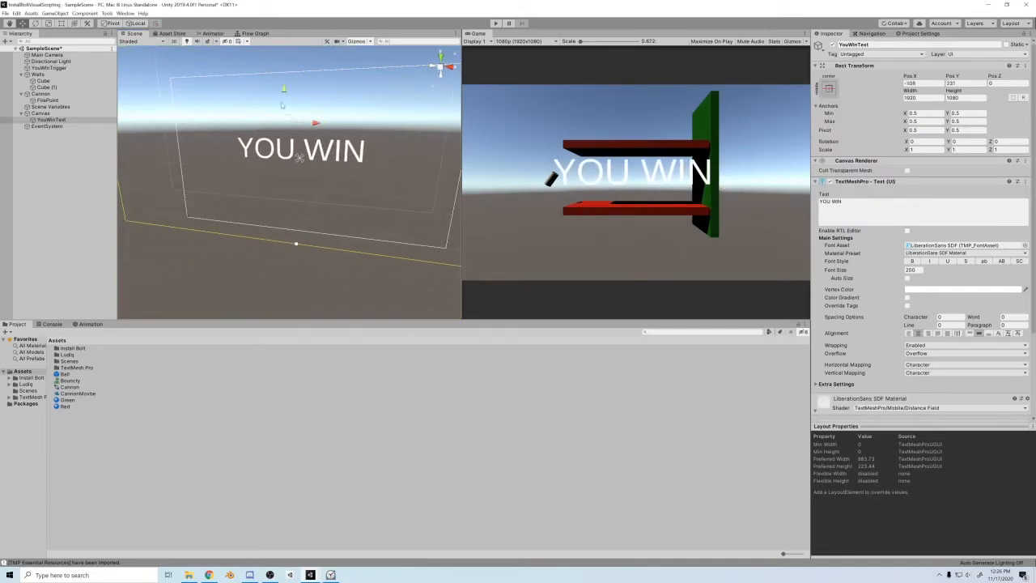
click(963, 288)
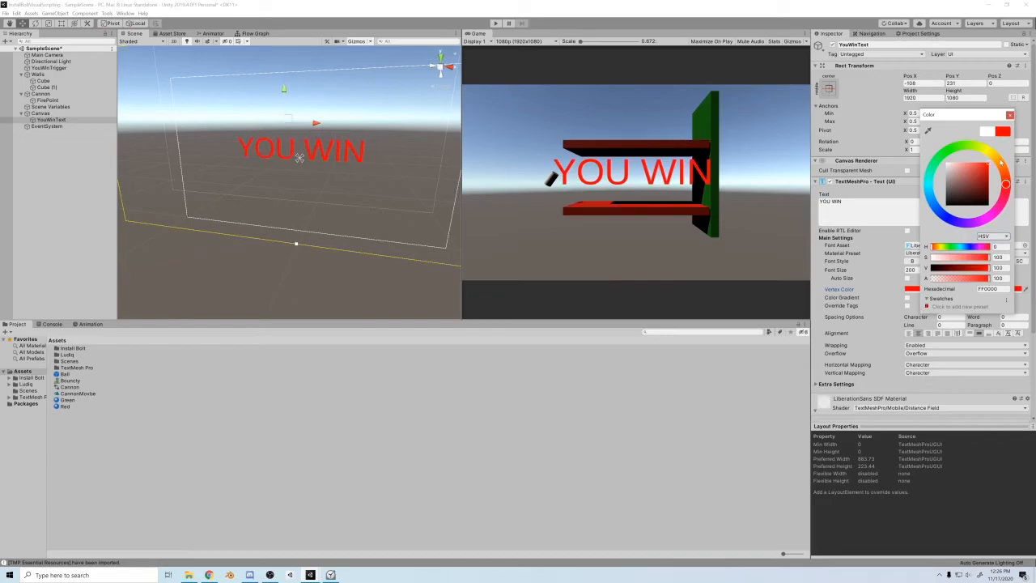
click(947, 154)
text(YouLoseText)
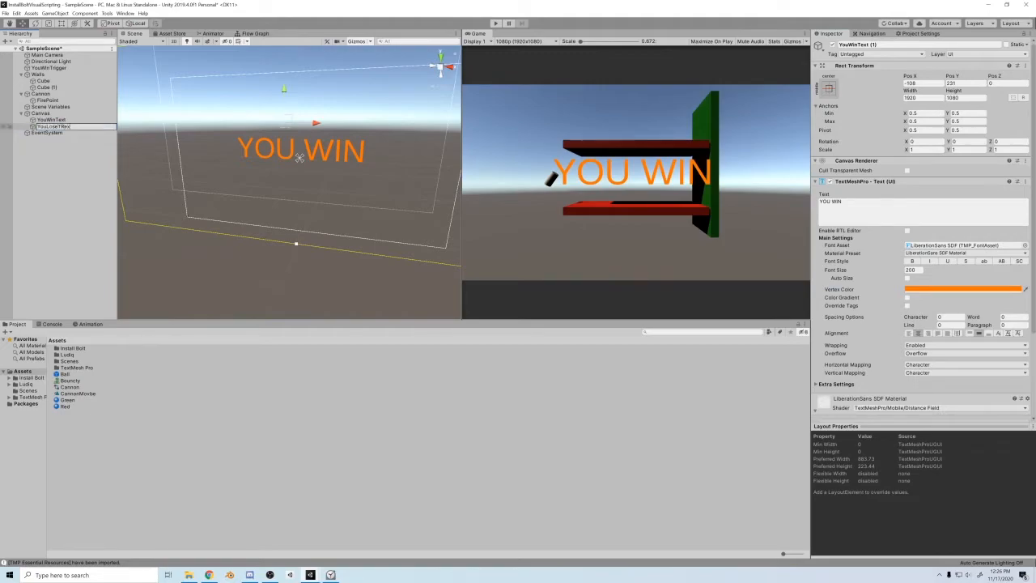
- Rename the copy YouLoseText, change it to read YOU LOSE and colour it red
click(52, 126)
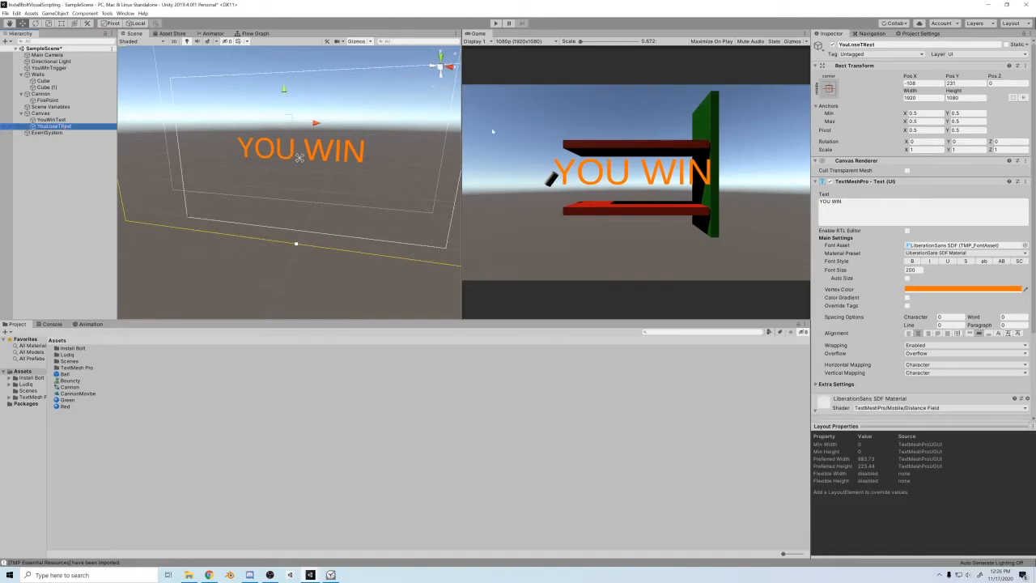
click(51, 119)
text(LOSE)
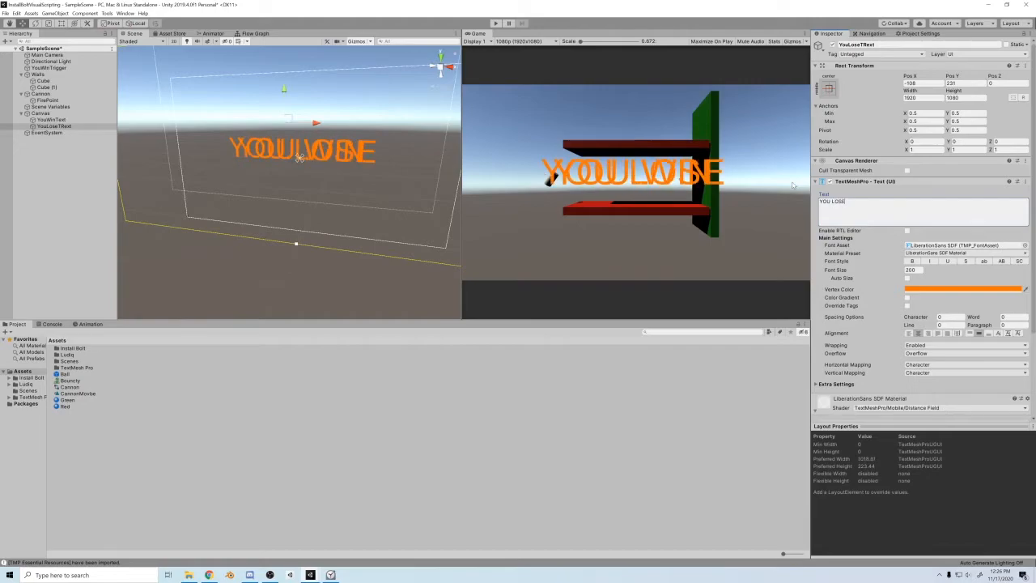
click(963, 288)
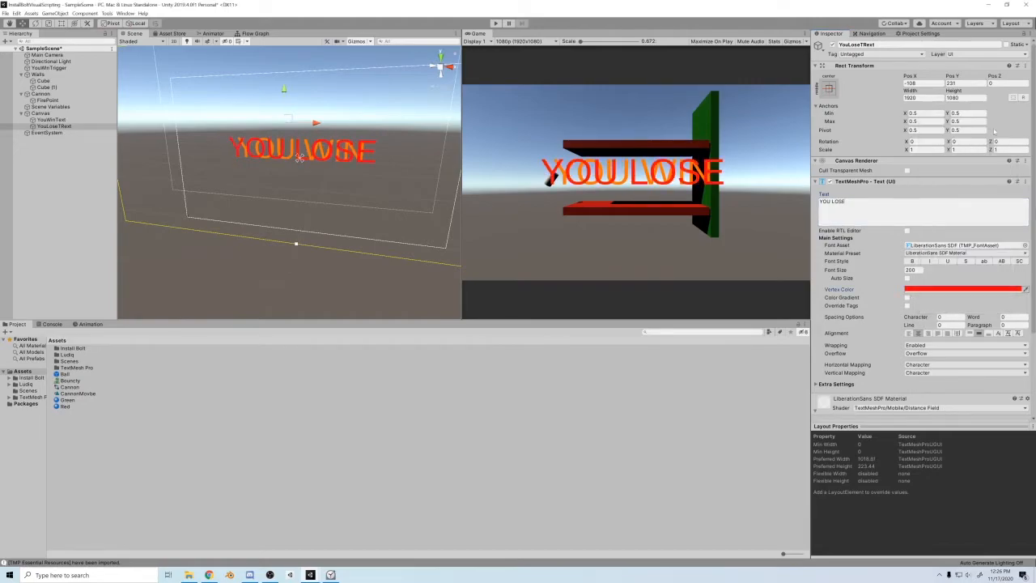
right_click(39, 114)
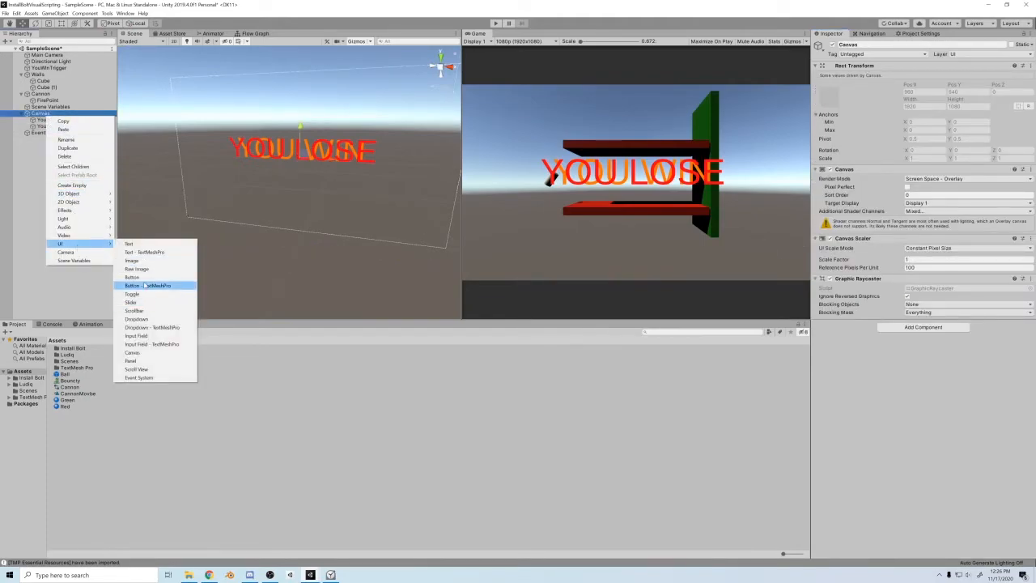
- Add a Button - TextMeshPro named TryAgain whose child label reads Try Again
click(132, 277)
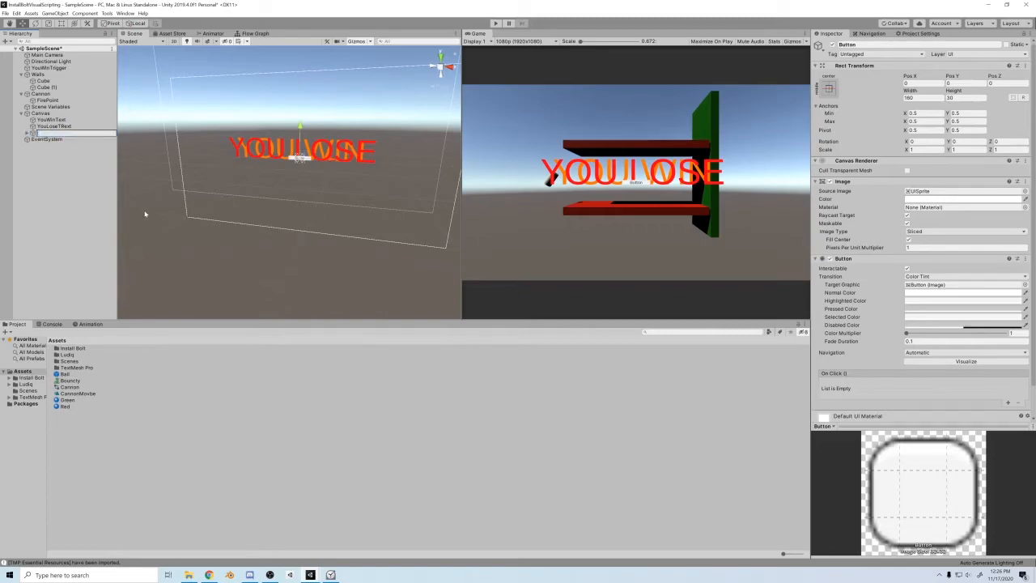
click(50, 133)
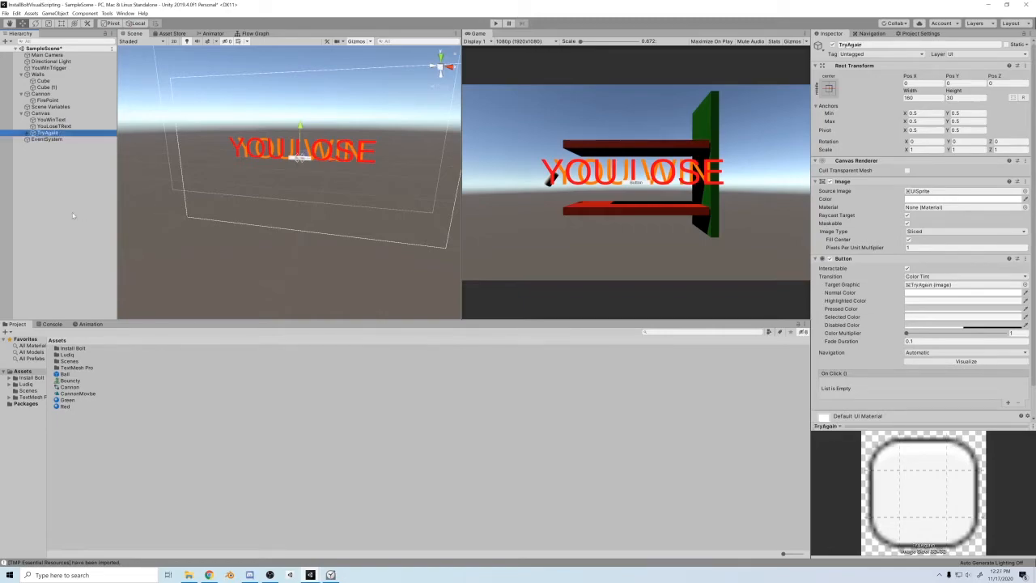
click(56, 139)
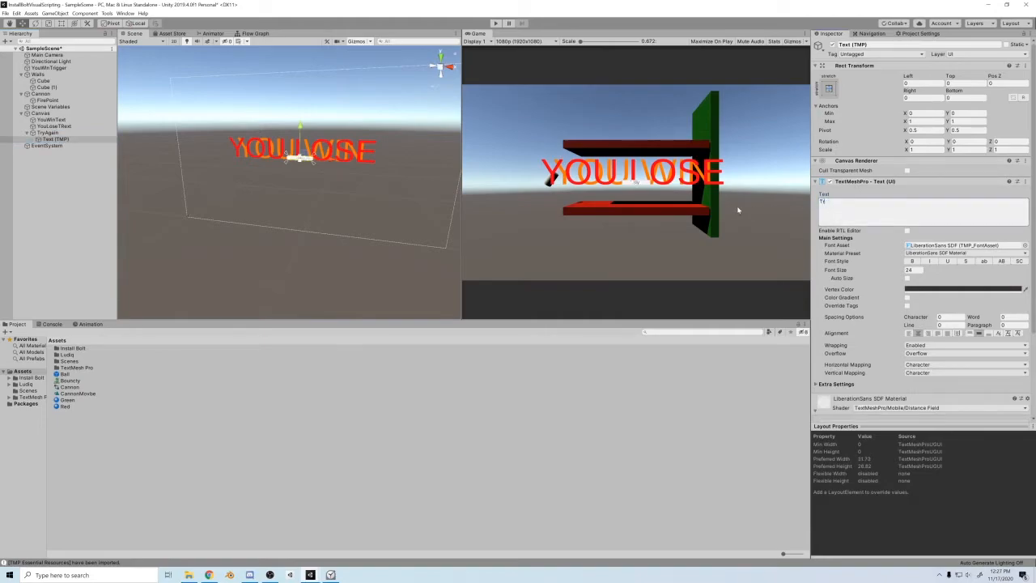
text(Try Again)
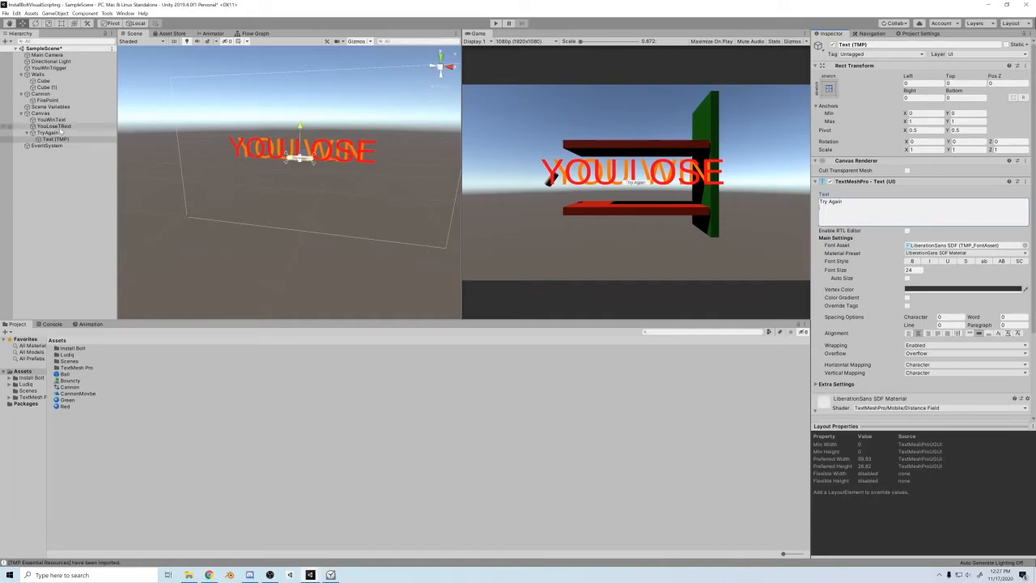
click(47, 133)
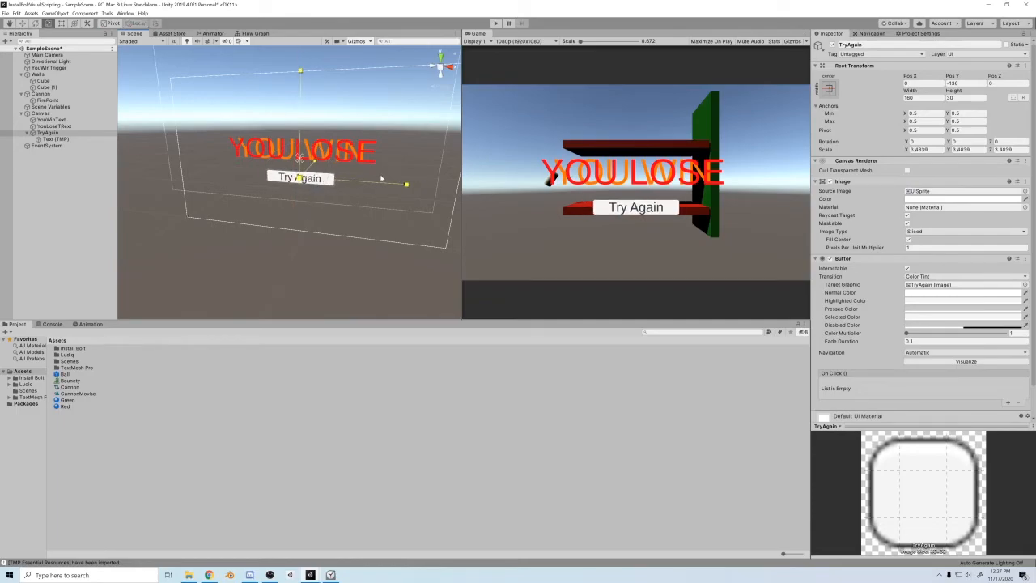
click(51, 119)
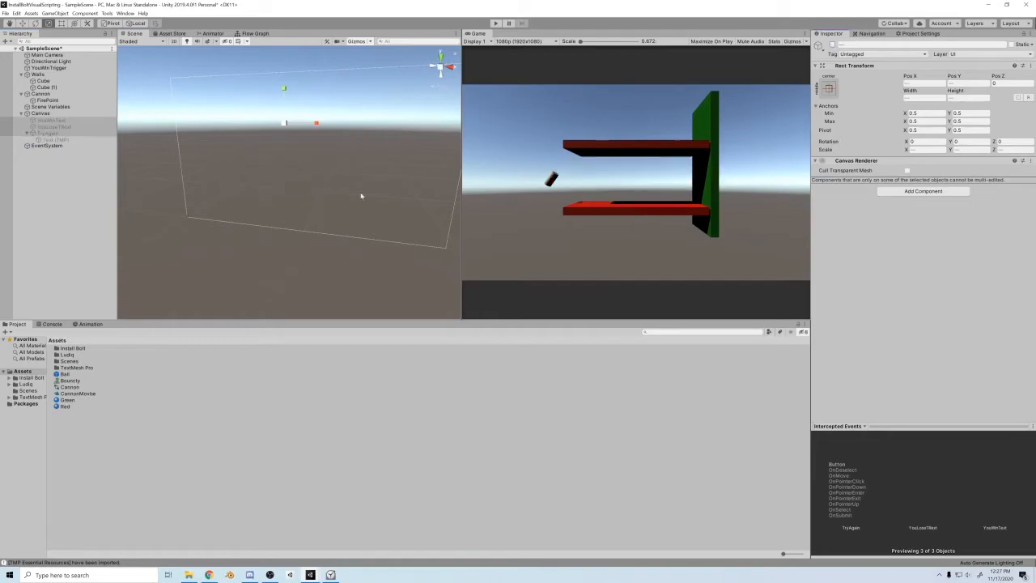
- Select the red platform cube and give it a Flow Machine component
click(23, 113)
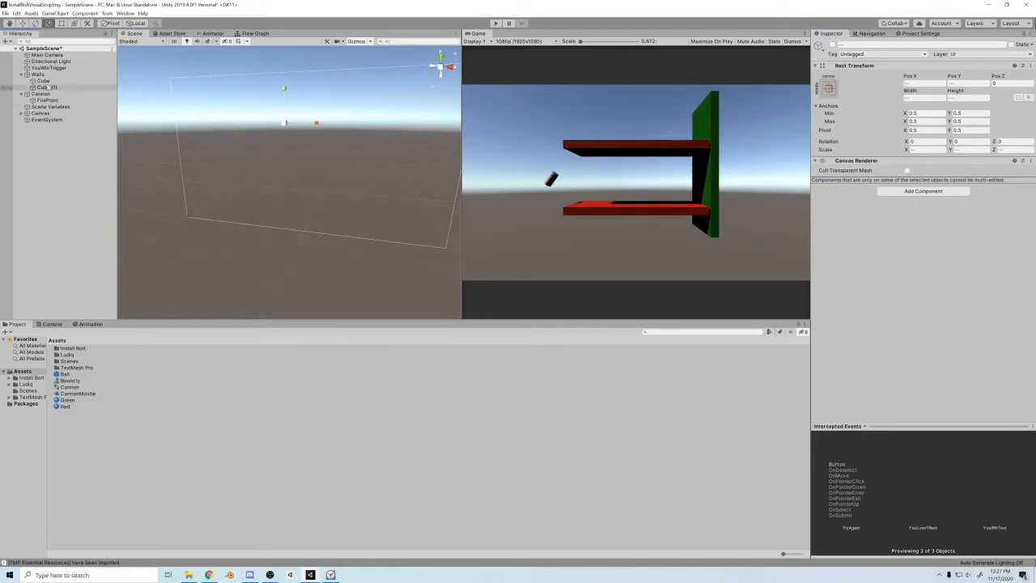
click(42, 81)
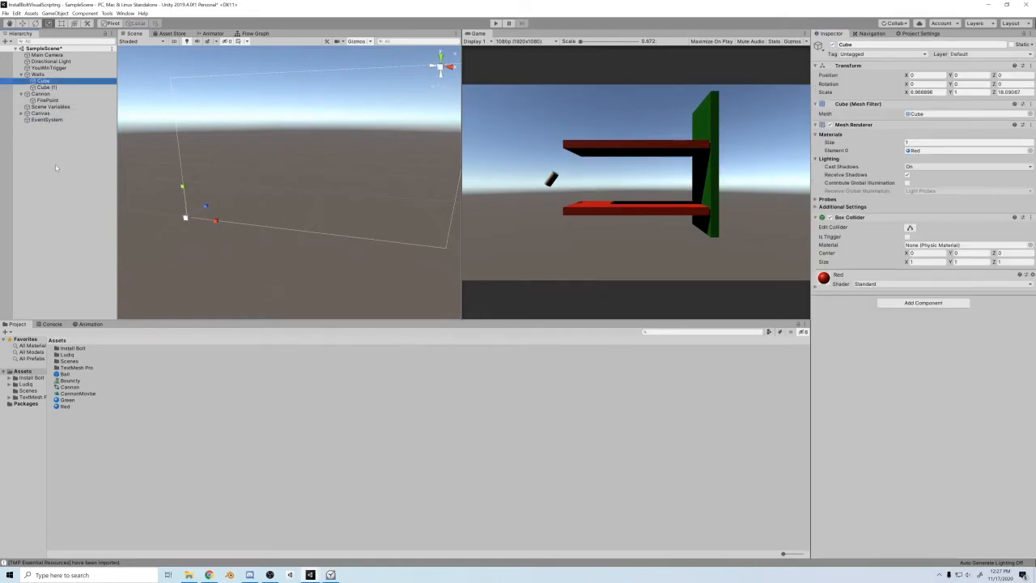
click(75, 133)
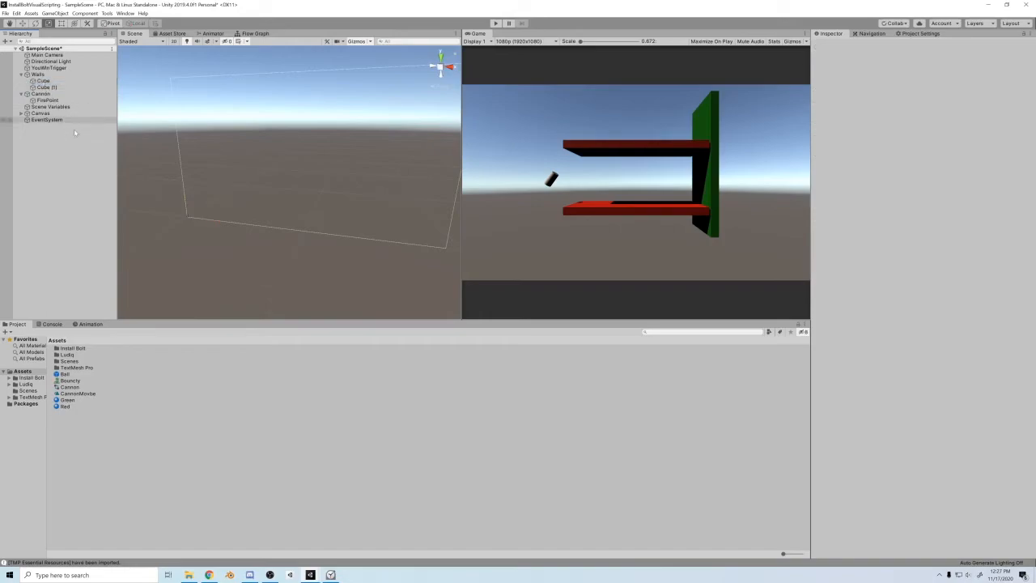
click(42, 81)
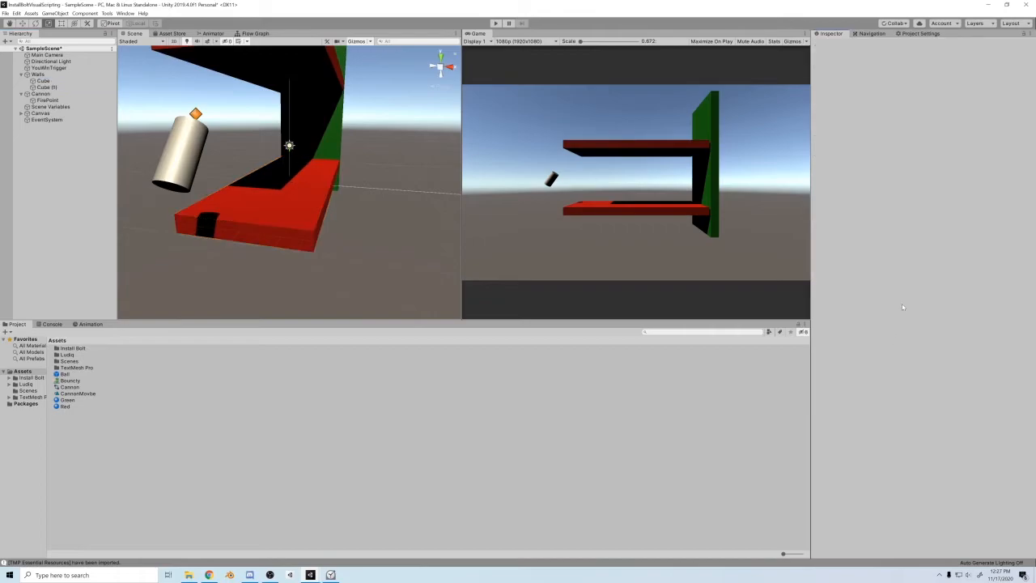
click(42, 80)
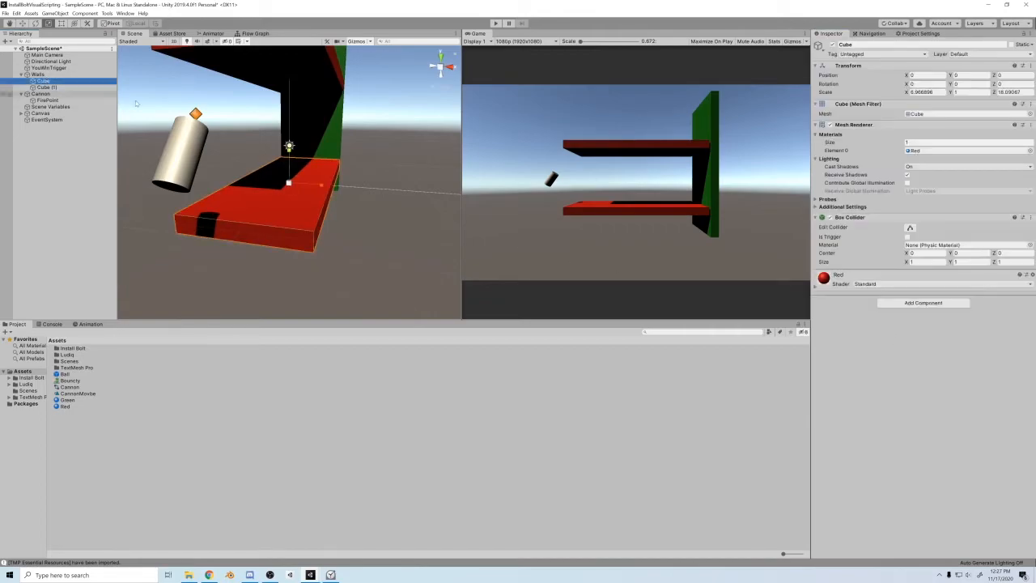
click(922, 302)
text(collisionenter)
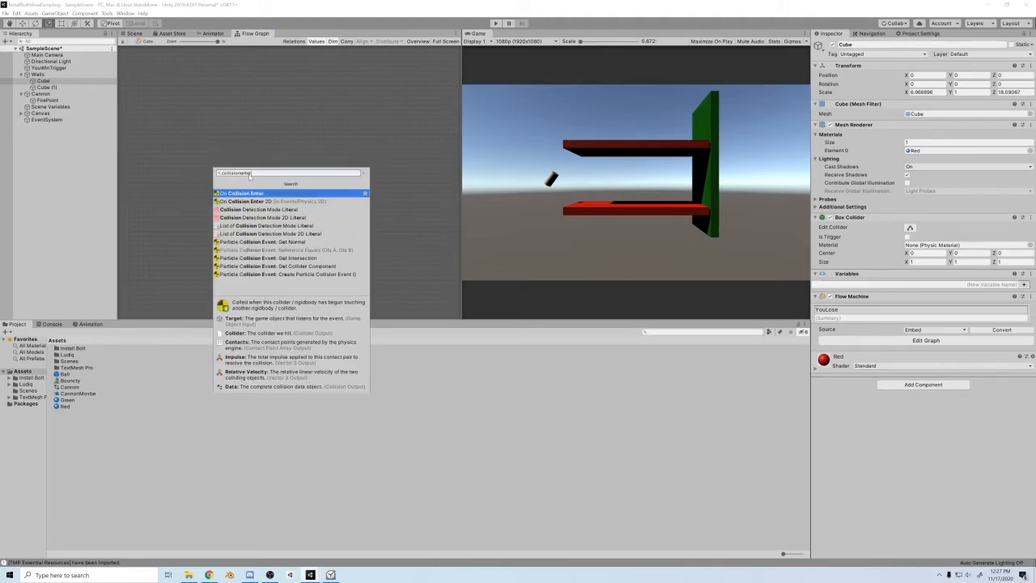
- Wire On Collision Enter into a Set Time Scale node and set its value
click(243, 193)
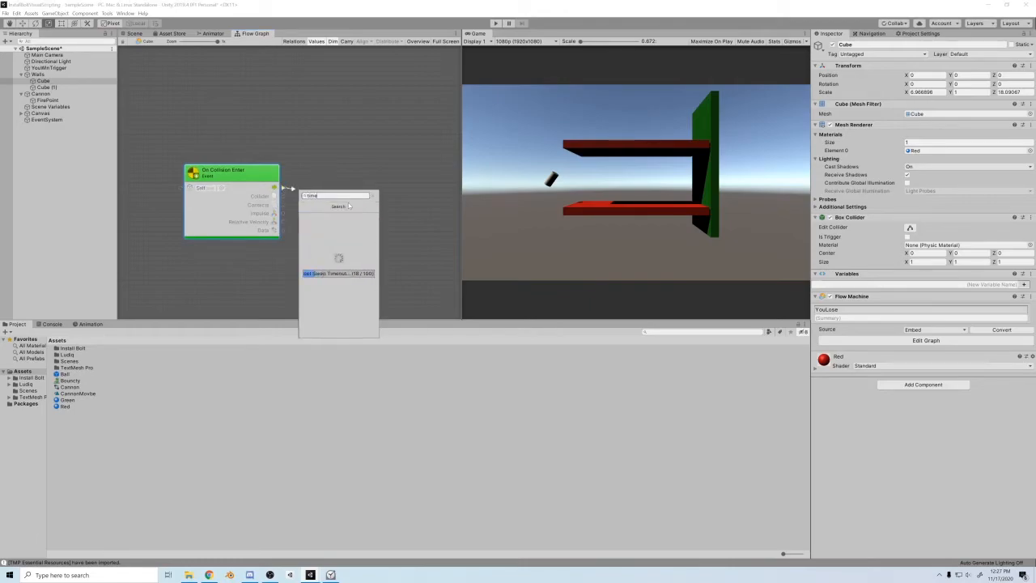
text(timescale)
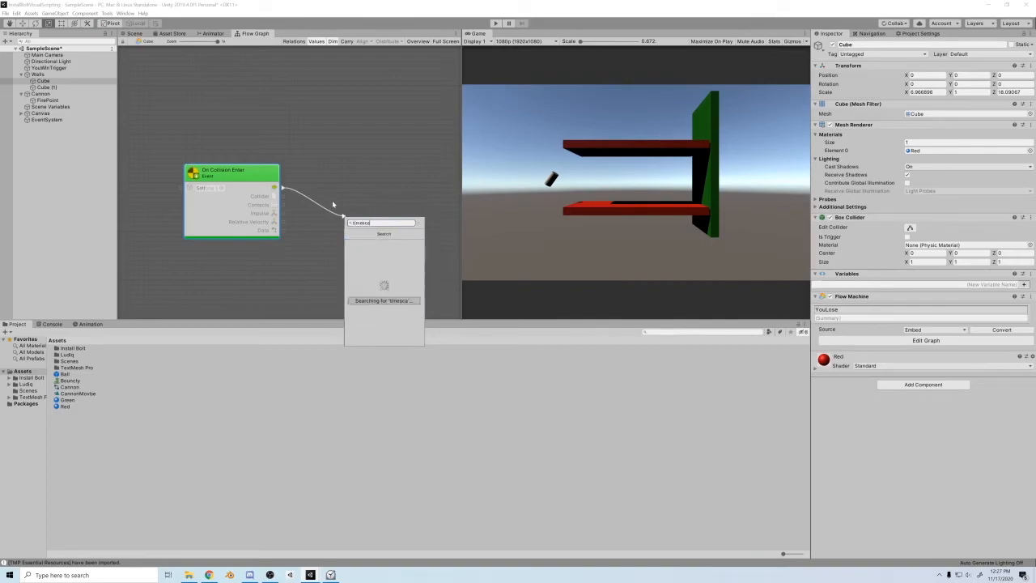
click(383, 299)
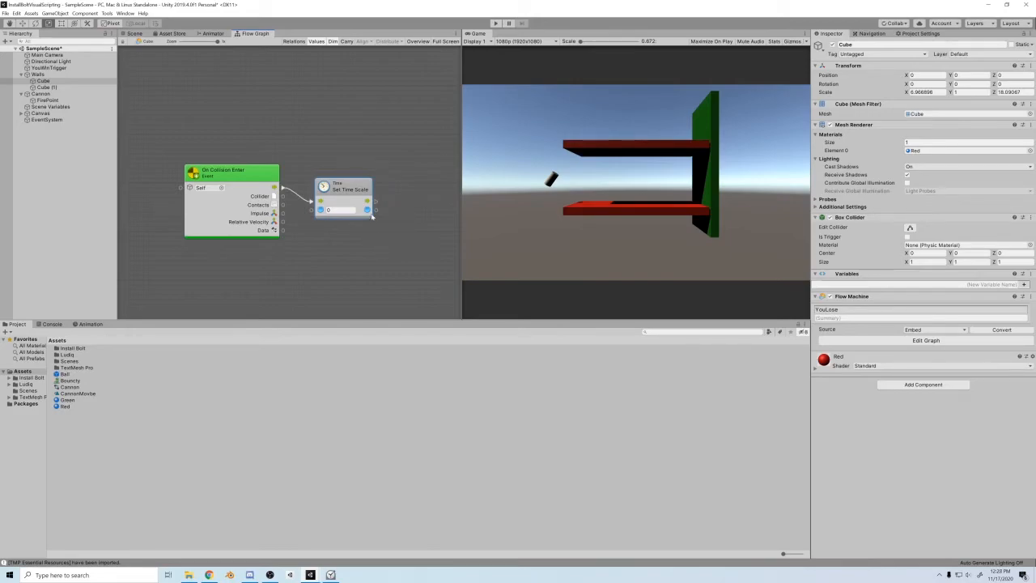
click(376, 210)
text(setactive)
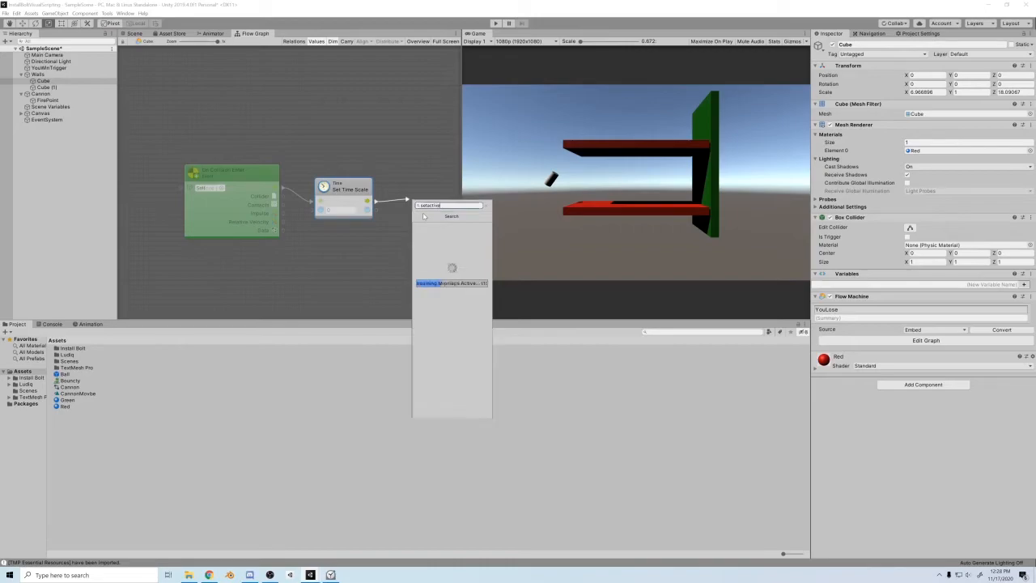
- Chain Game Object Set Active nodes targeting the game-over objects, then leave the graph
click(450, 281)
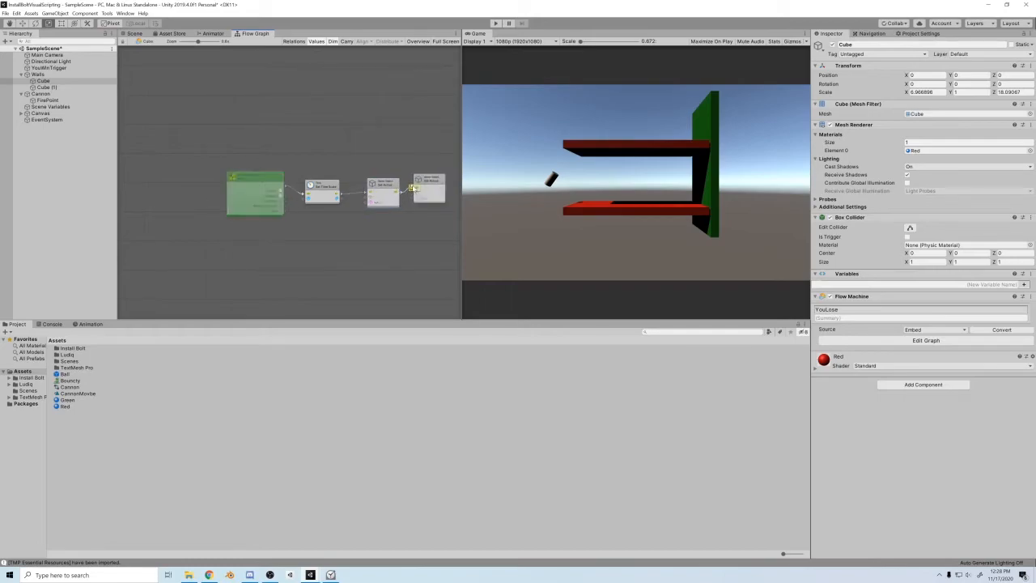
click(256, 177)
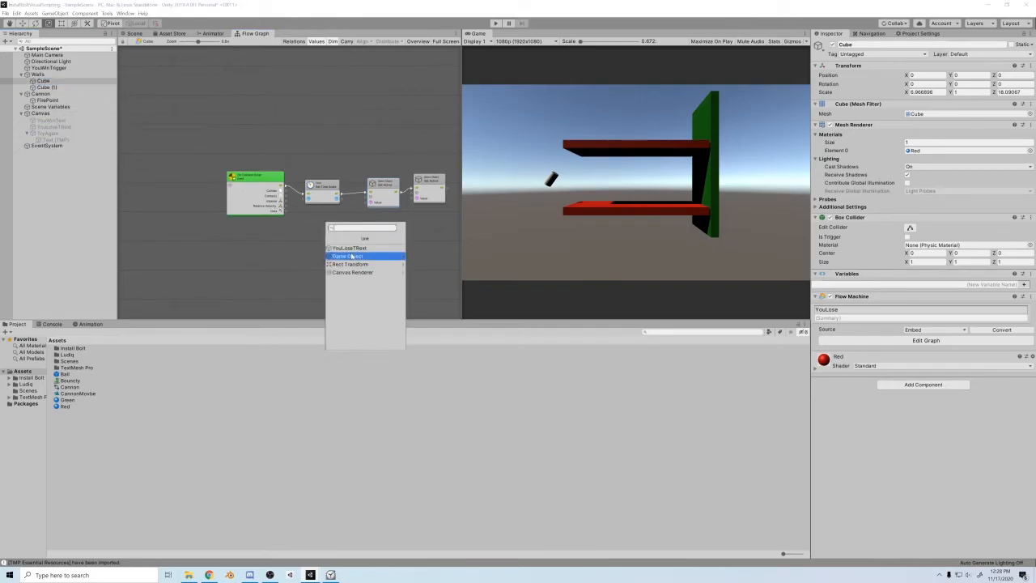
click(348, 255)
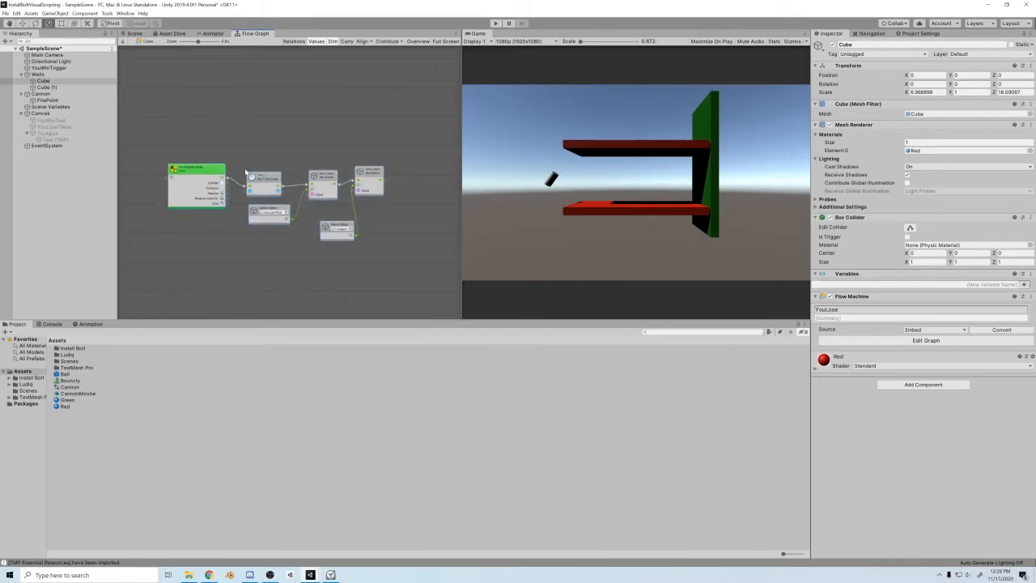
click(46, 87)
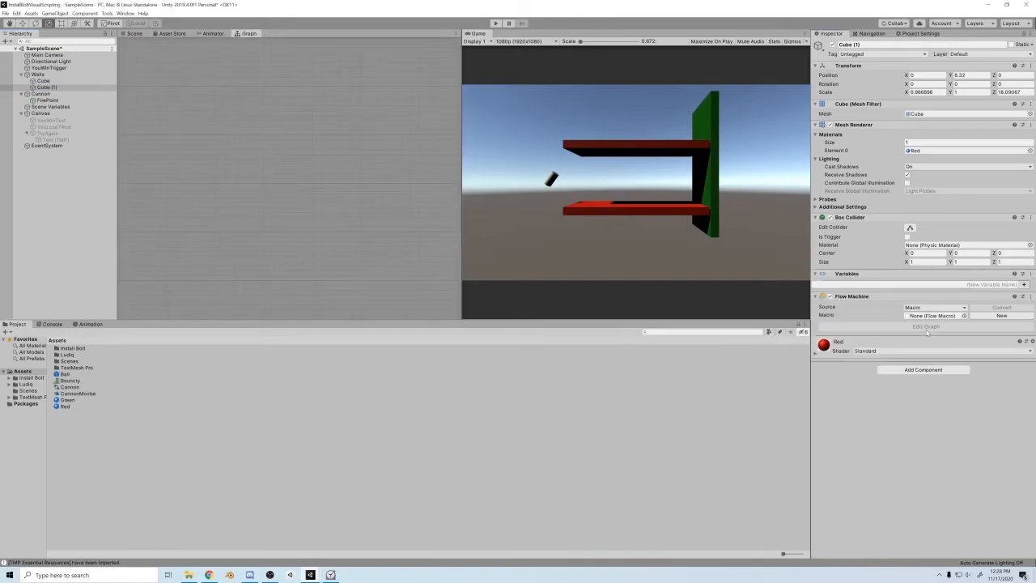
- Assign the second platform's graph, then build and tidy the YouWinTrigger wall's collision graph
click(926, 340)
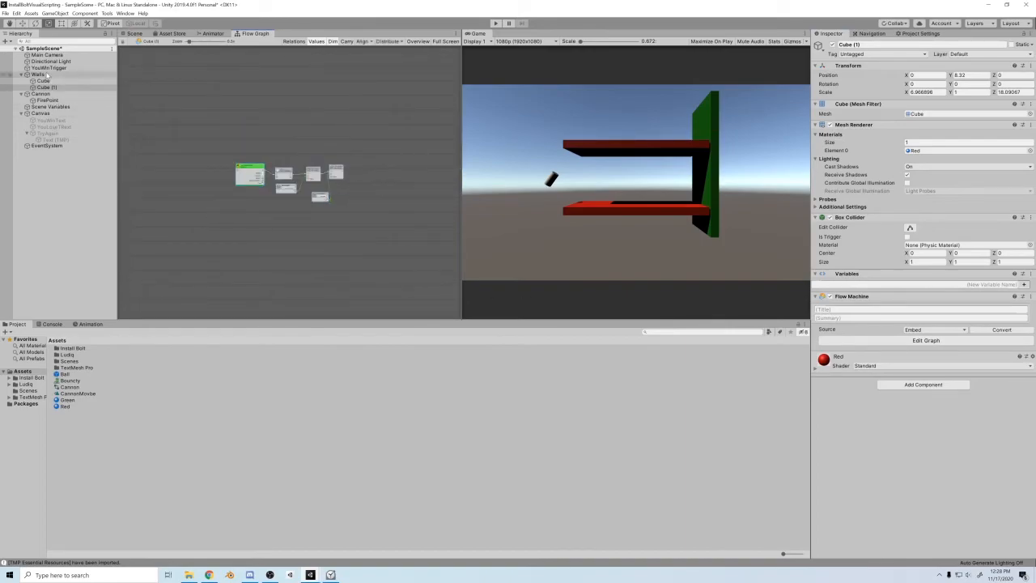
click(48, 68)
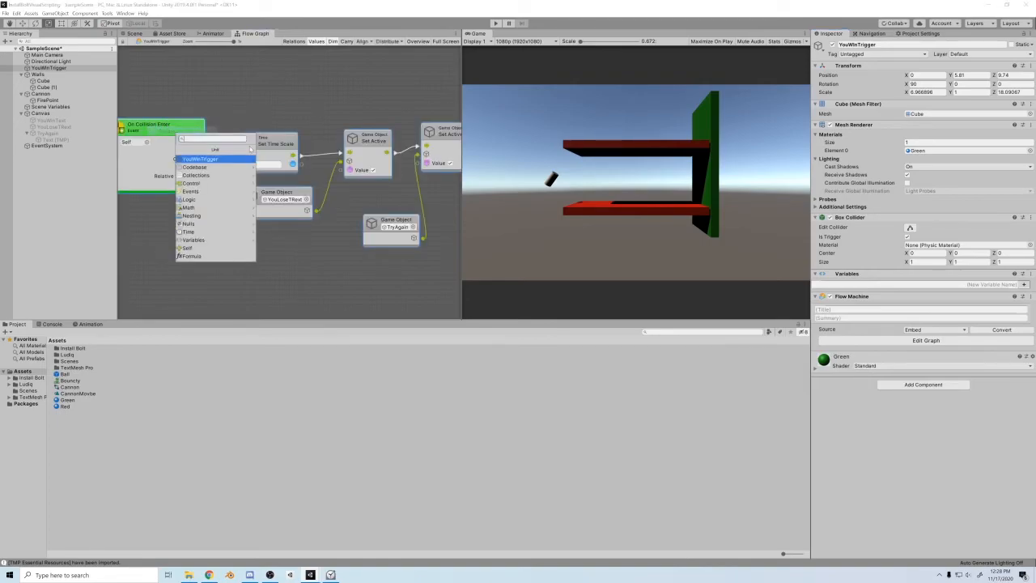
text(trigger)
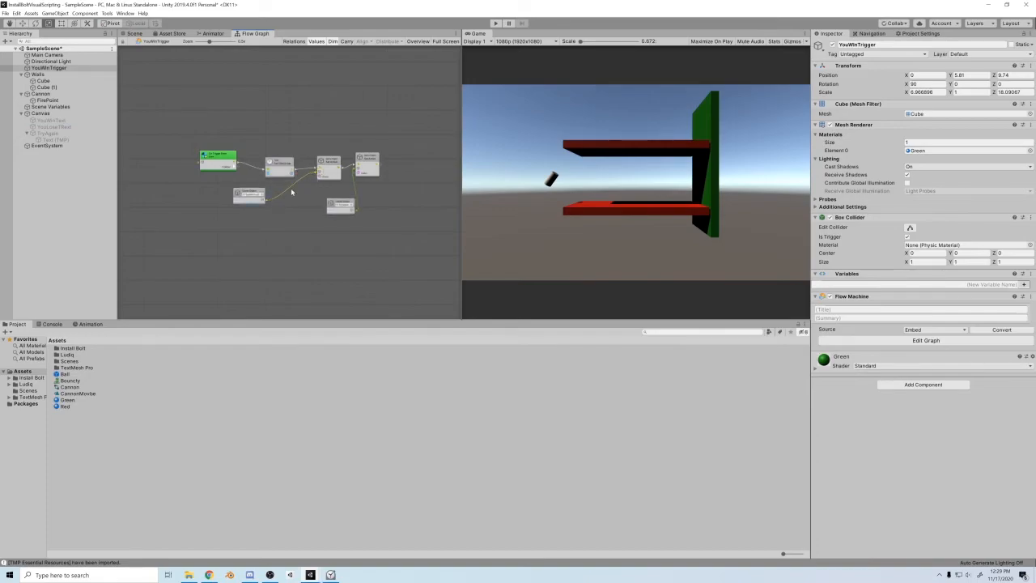
drag(291, 190, 243, 154)
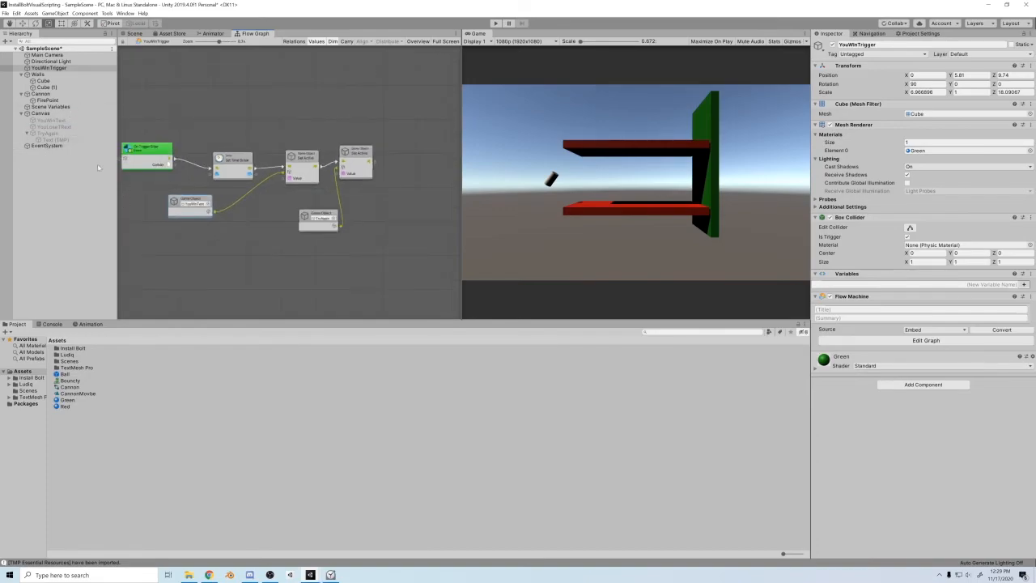
- Attach a Flow Machine component to the TryAgain button
click(50, 133)
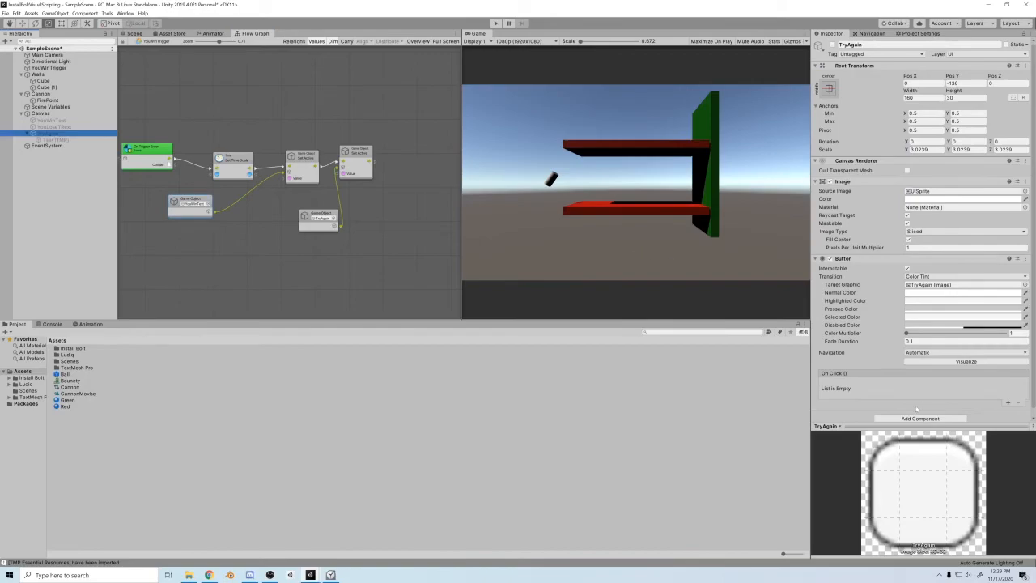
click(920, 418)
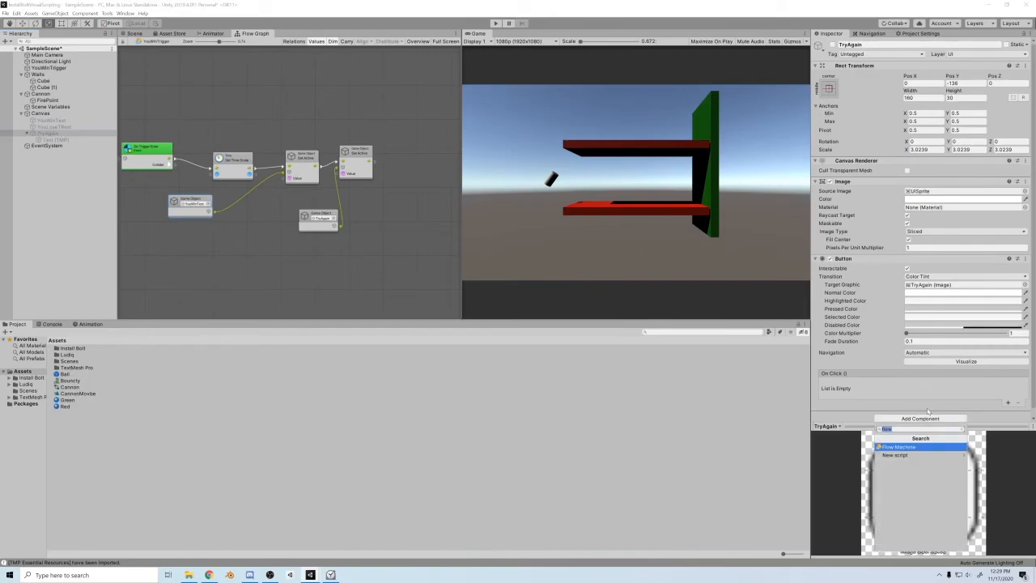
click(900, 446)
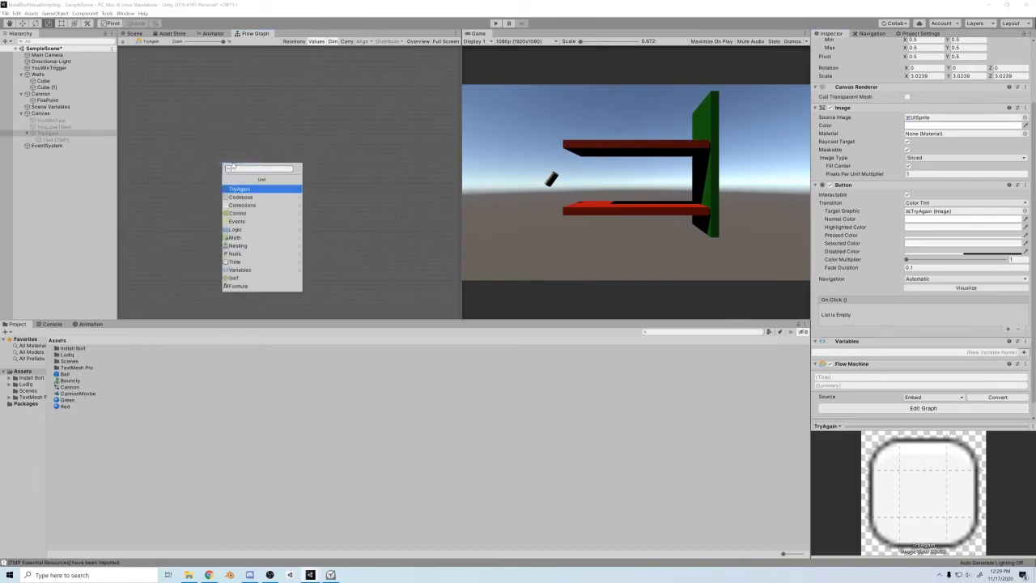
- Wire On Button Click to SceneManager Load Scene followed by Time Set Time Scale
text(buttonclick)
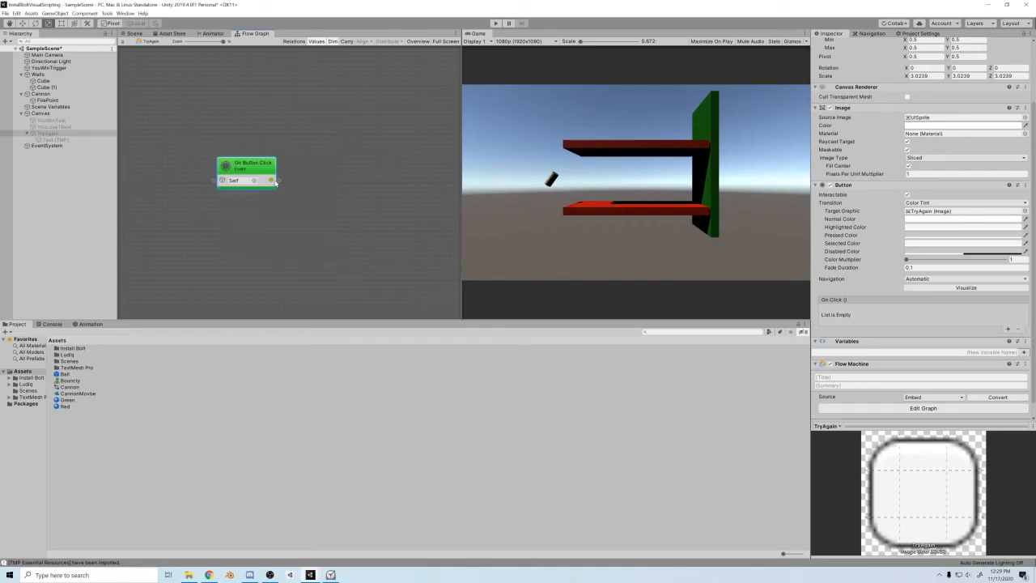
text(time)
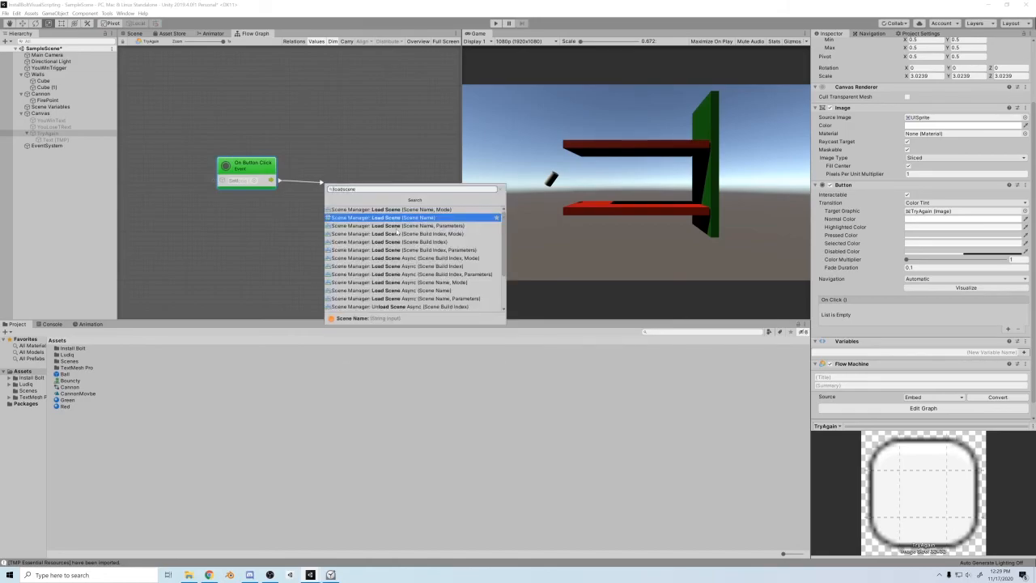
click(388, 241)
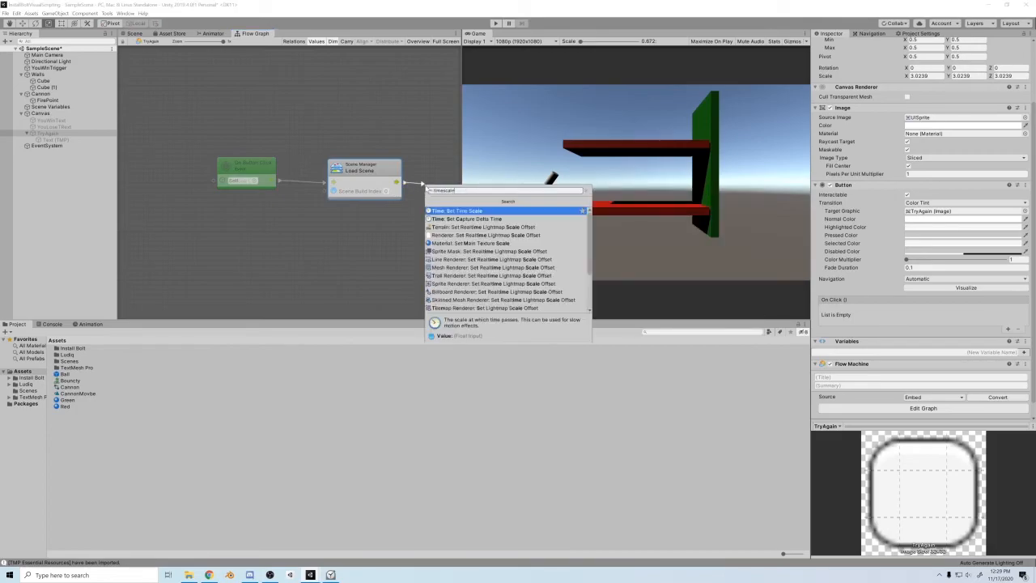
click(463, 210)
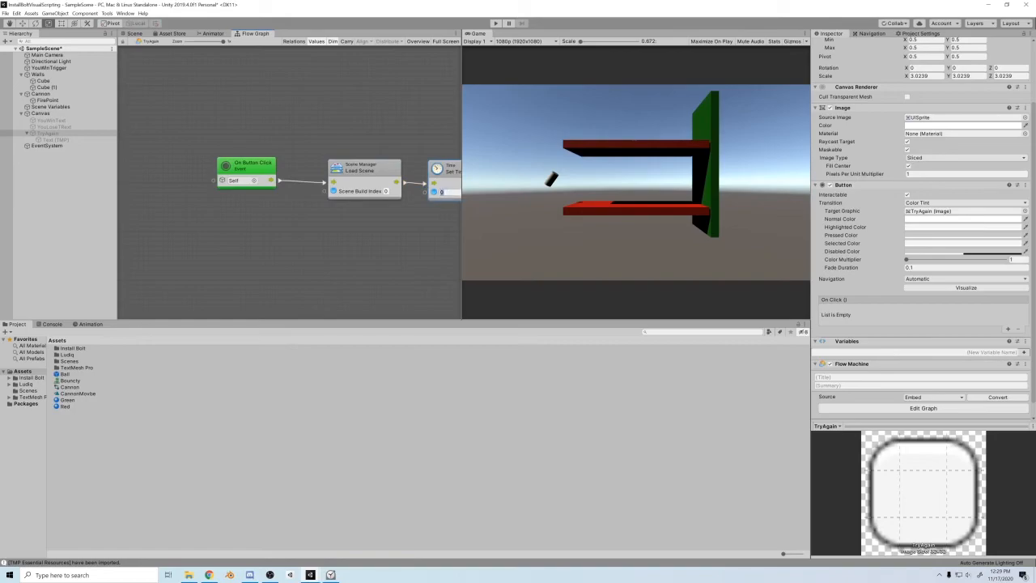
- Add the open SampleScene to the Build Settings scene list and return to the Scene view
click(7, 13)
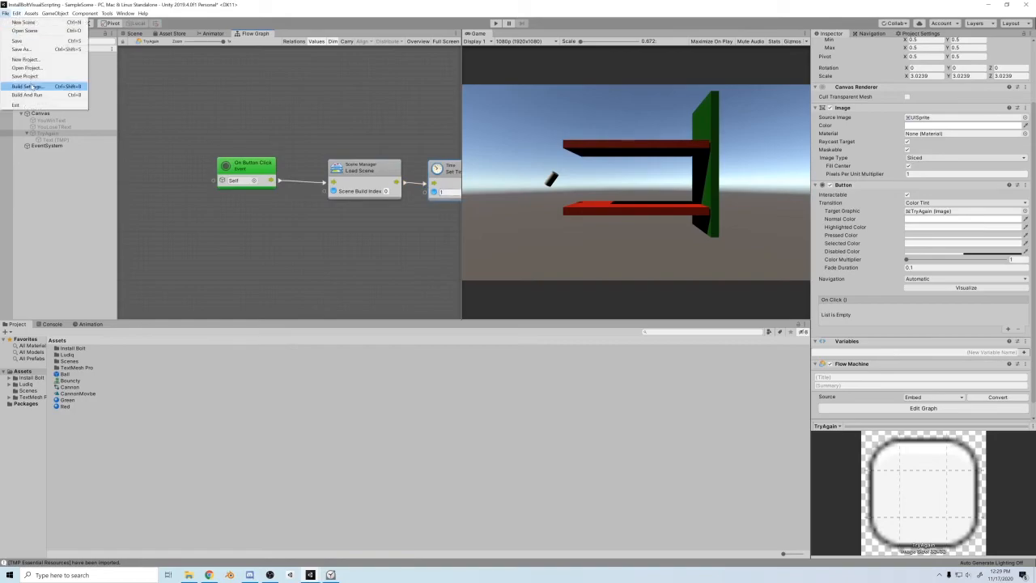
click(26, 86)
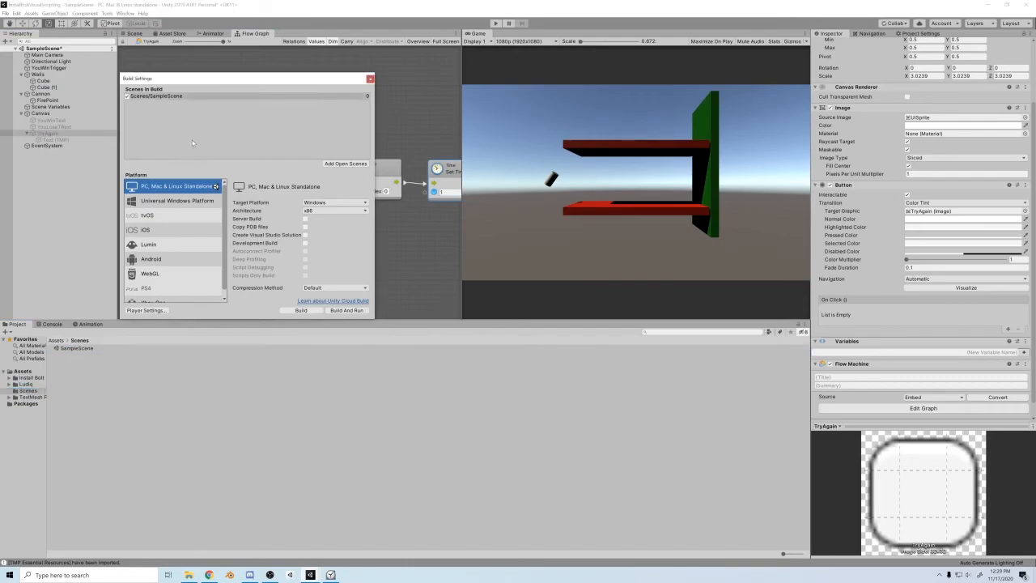
click(369, 77)
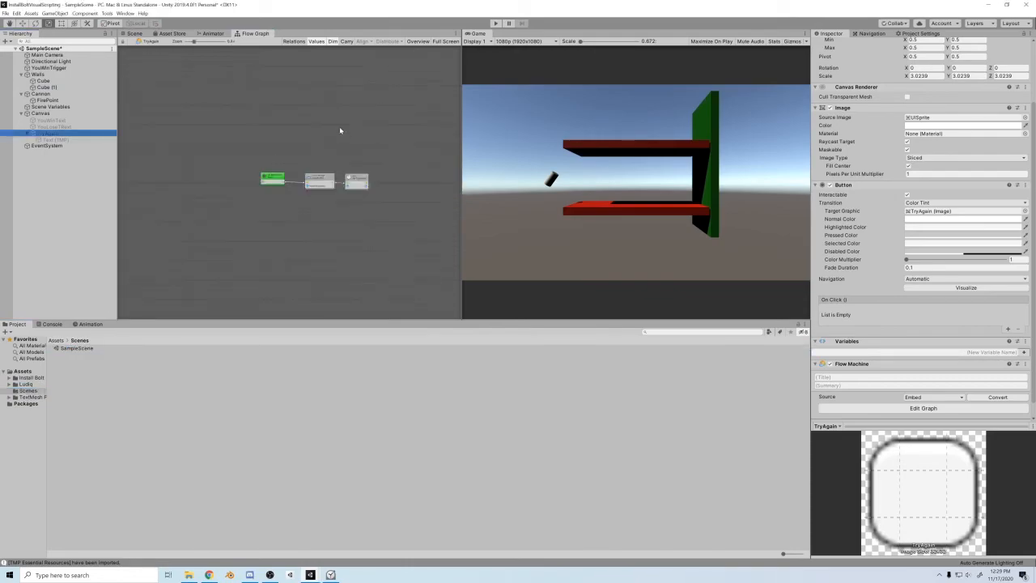
click(134, 32)
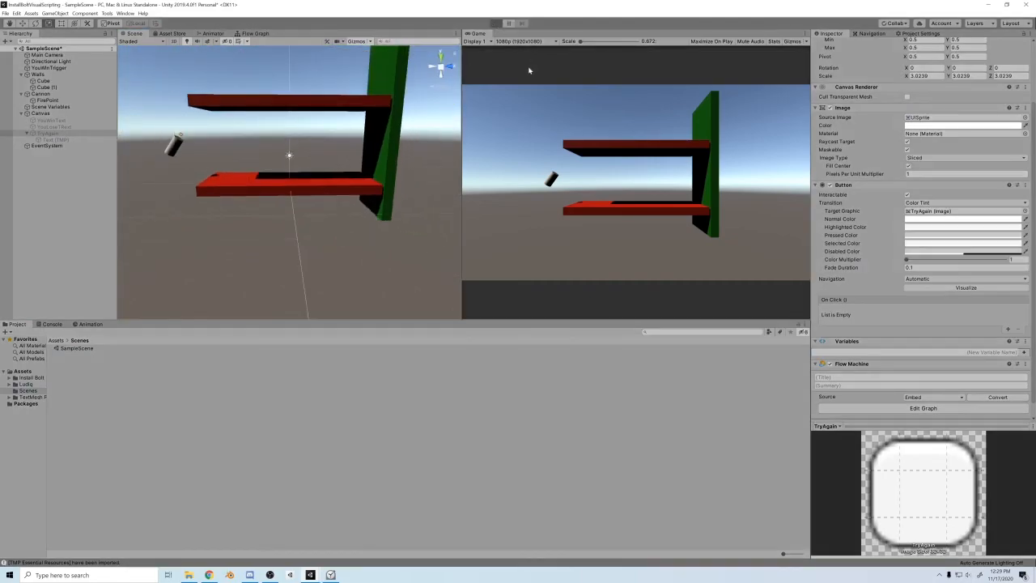
mouse_move(573, 185)
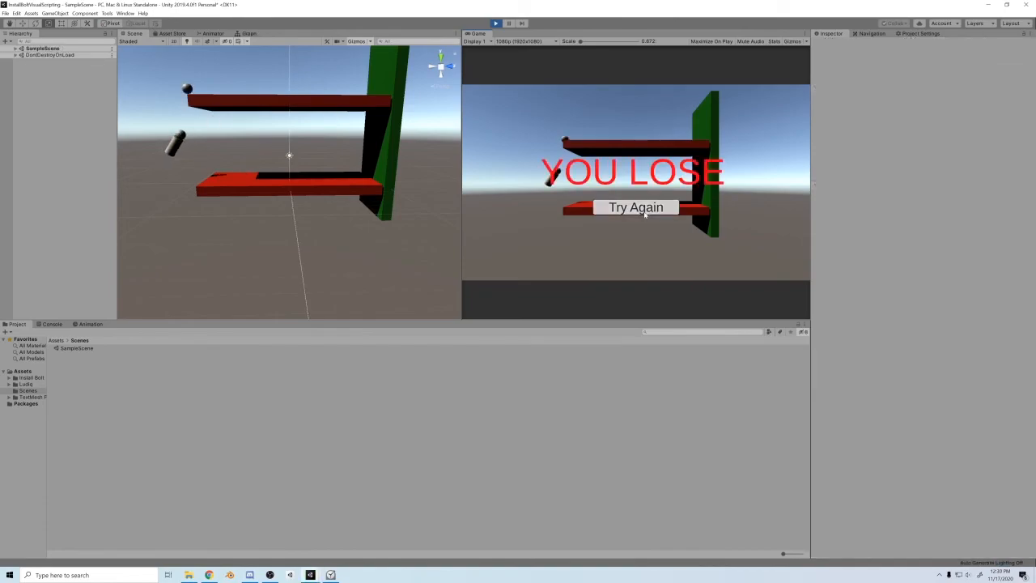
- Play the level until YOU LOSE appears, then use Try Again to restart it
click(634, 207)
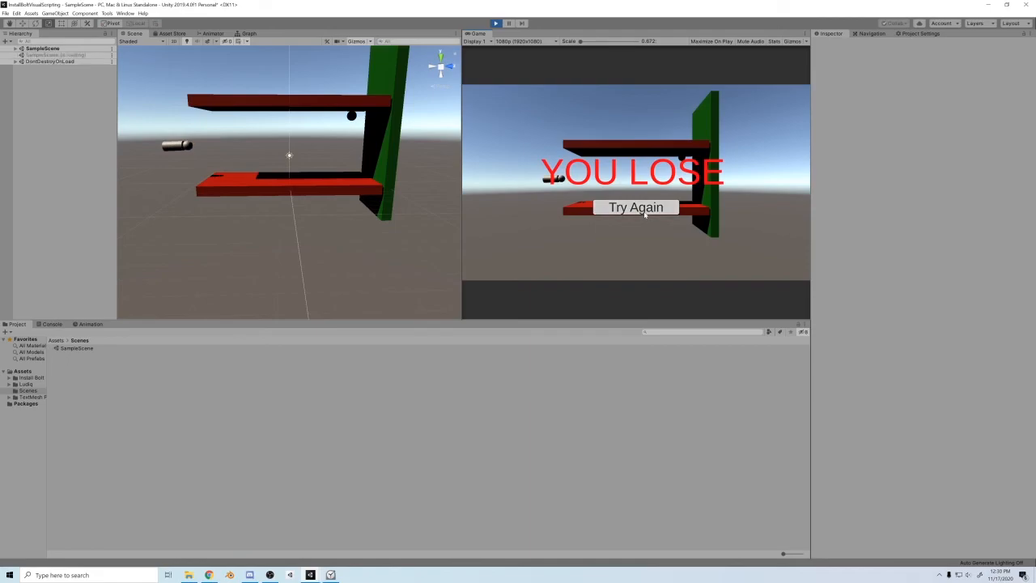
click(635, 207)
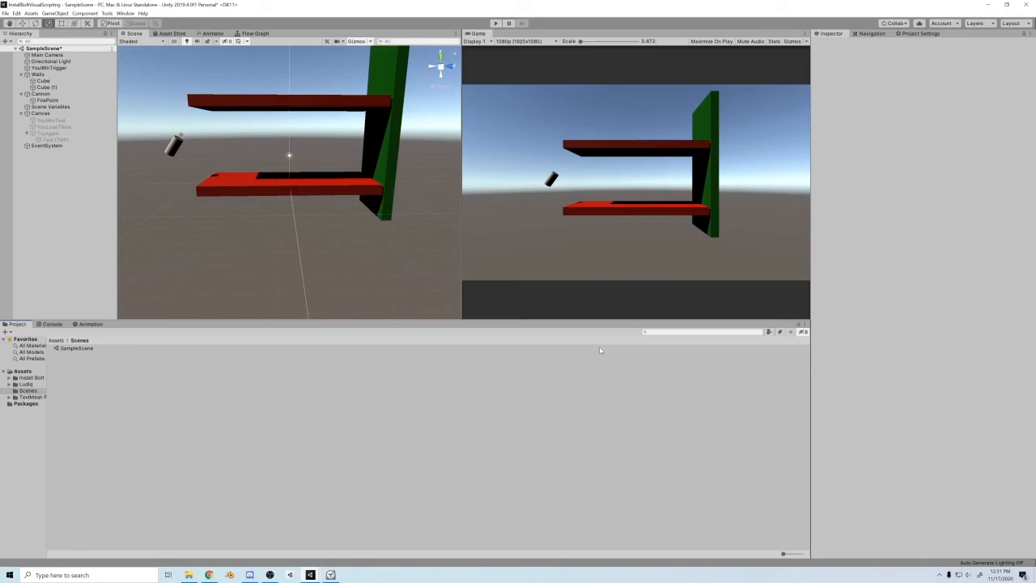
mouse_move(408, 487)
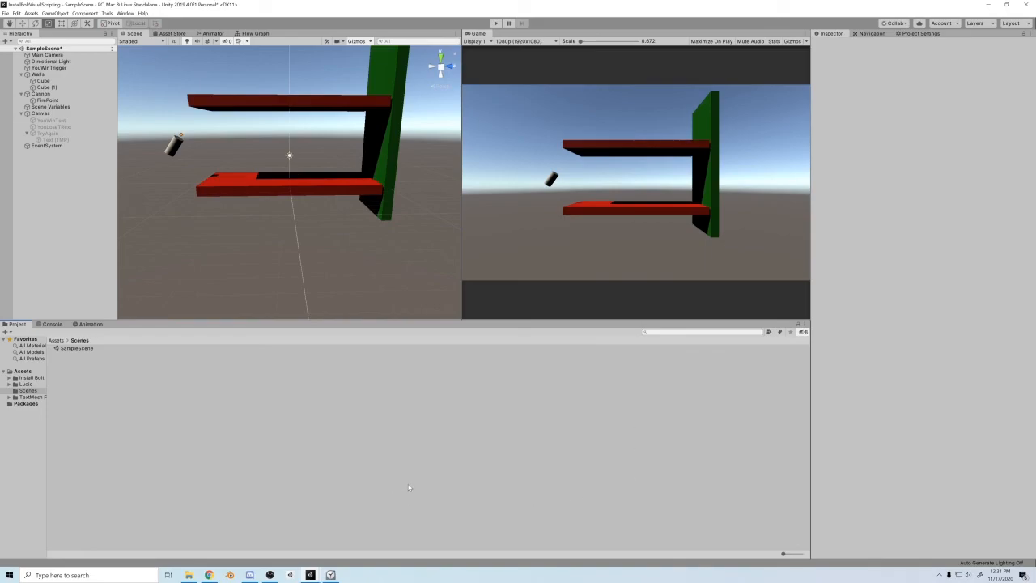